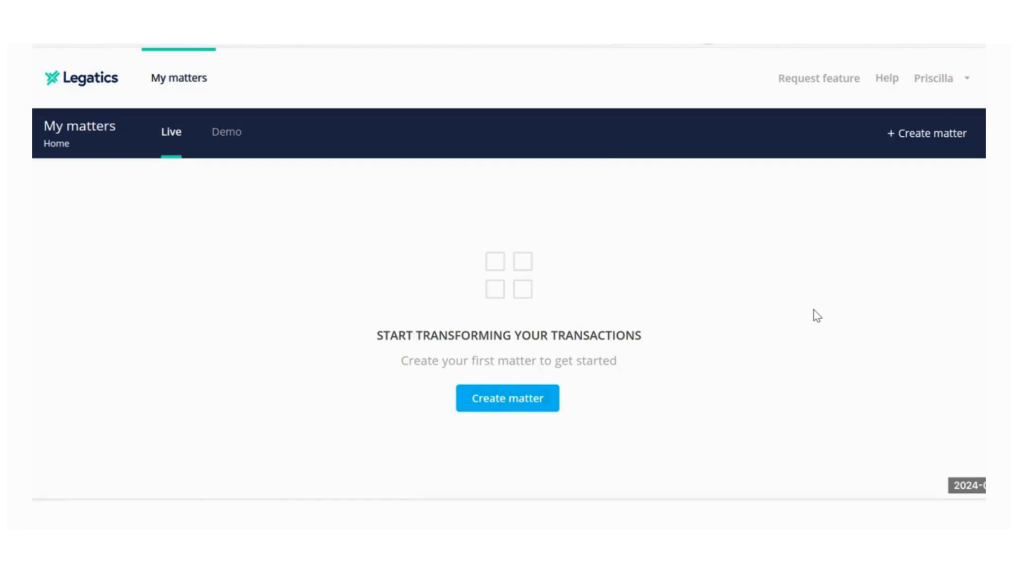
{"action": "mouse_move", "coordinate": [815, 289]}
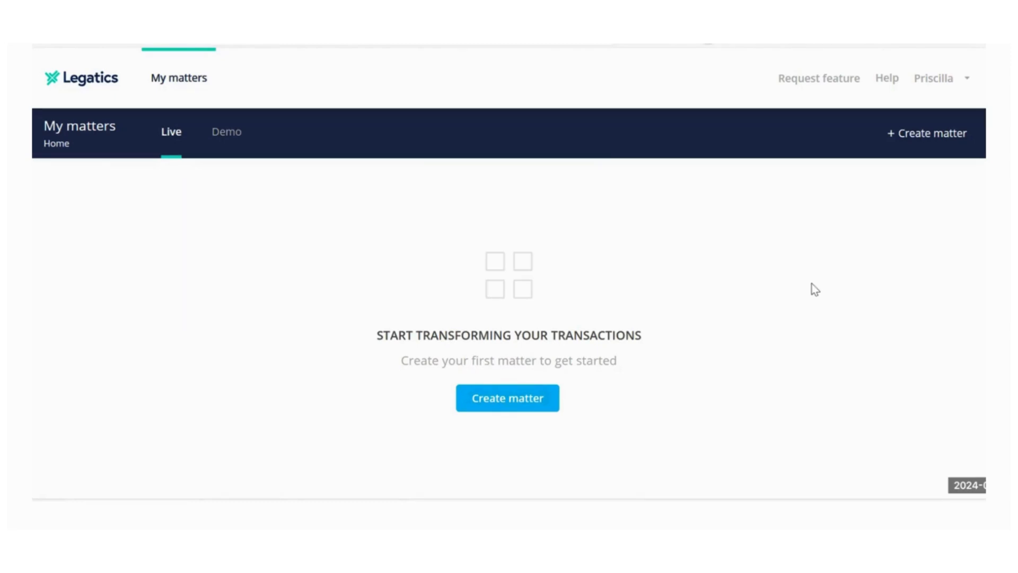
{"action": "mouse_move", "coordinate": [403, 271]}
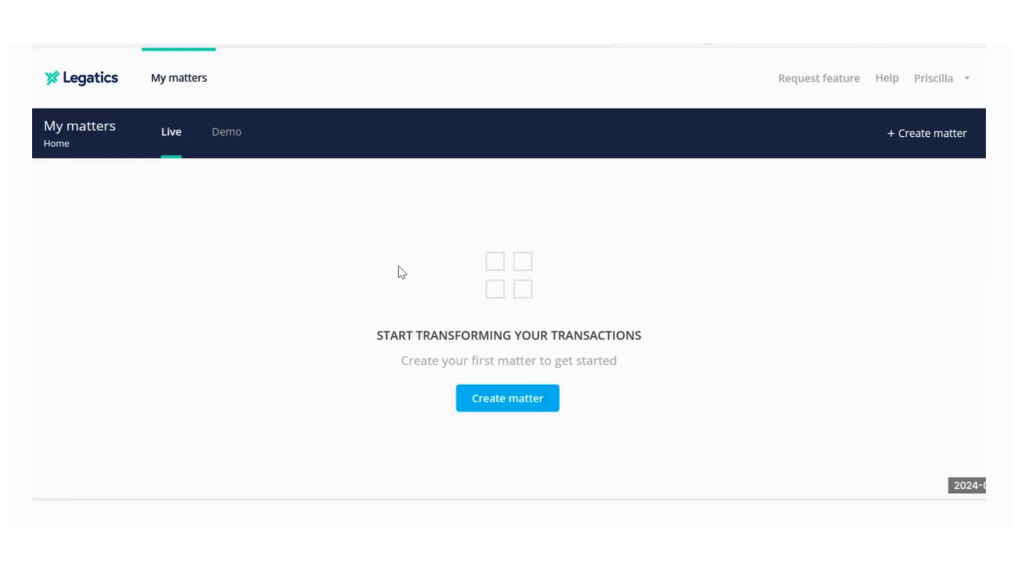
{"action": "mouse_move", "coordinate": [458, 324]}
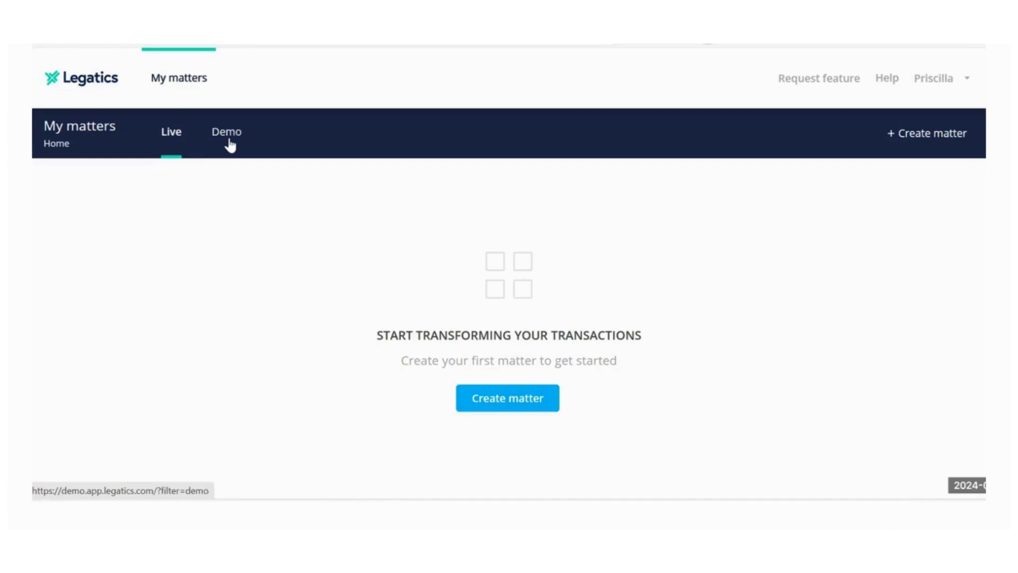
- Create the empty demo matter 'DEMO - Finance' with emails enabled
{"action": "left_click", "coordinate": [225, 132]}
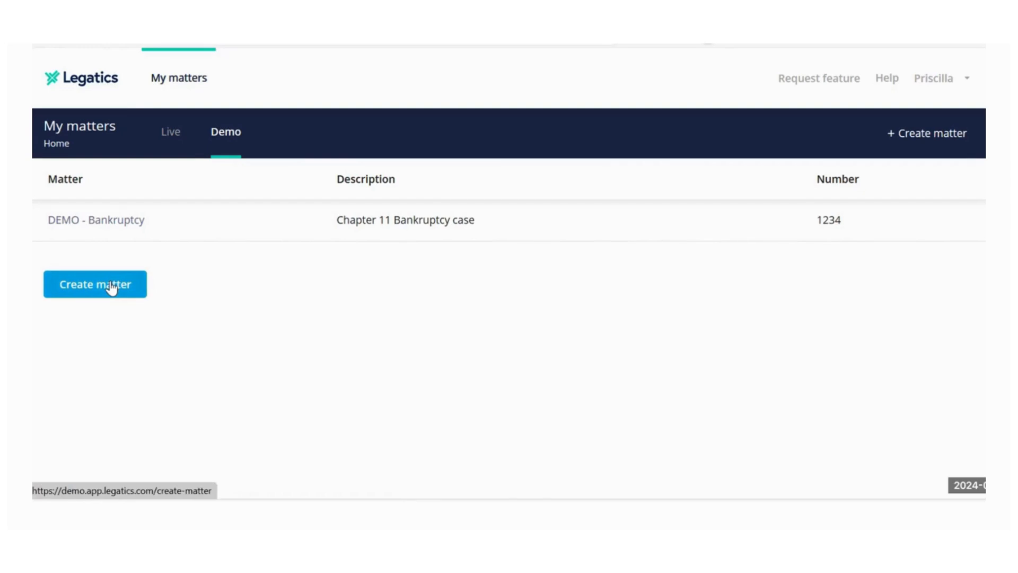
{"action": "left_click", "coordinate": [95, 284]}
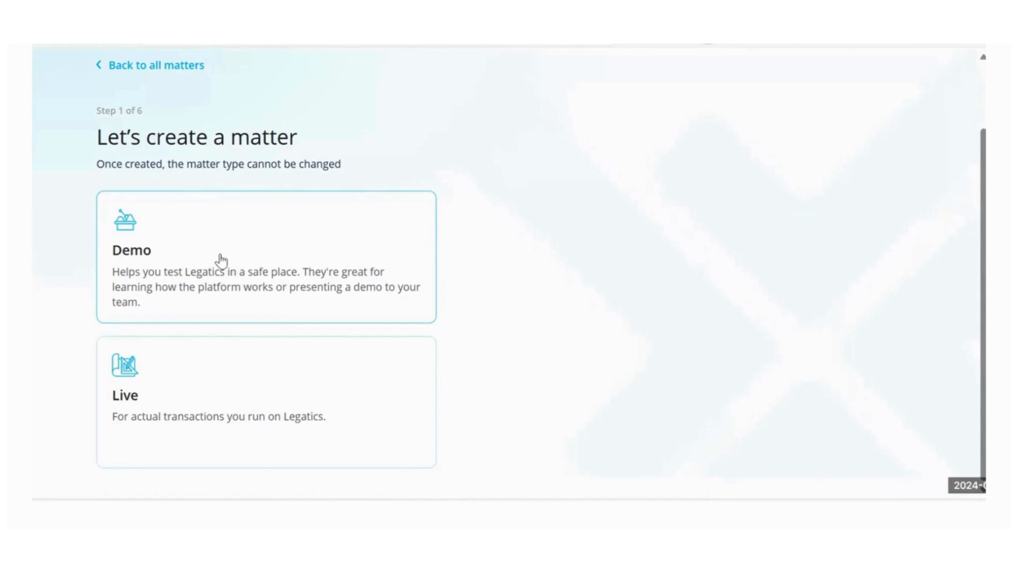
{"action": "left_click", "coordinate": [266, 255]}
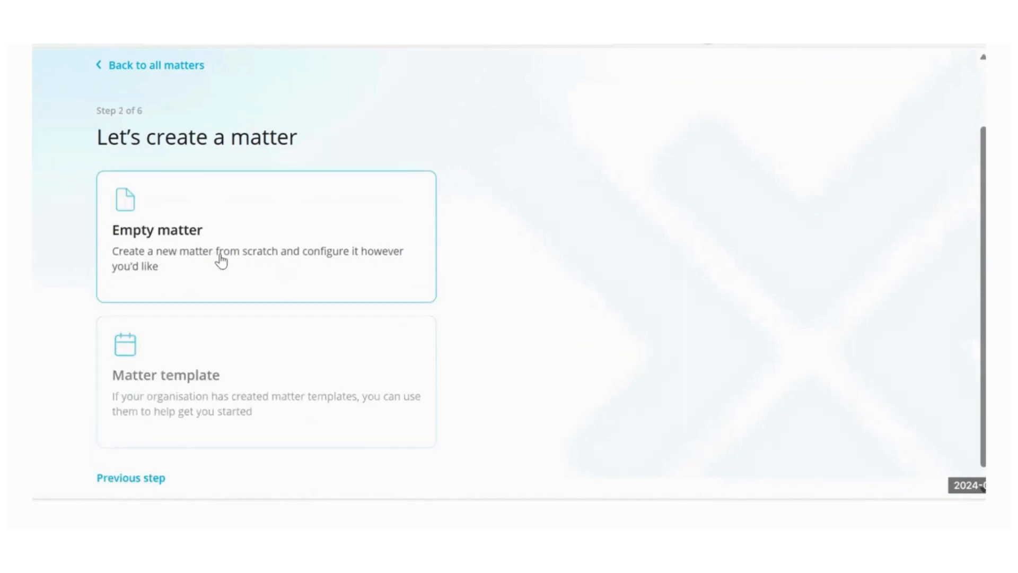
{"action": "mouse_move", "coordinate": [303, 366]}
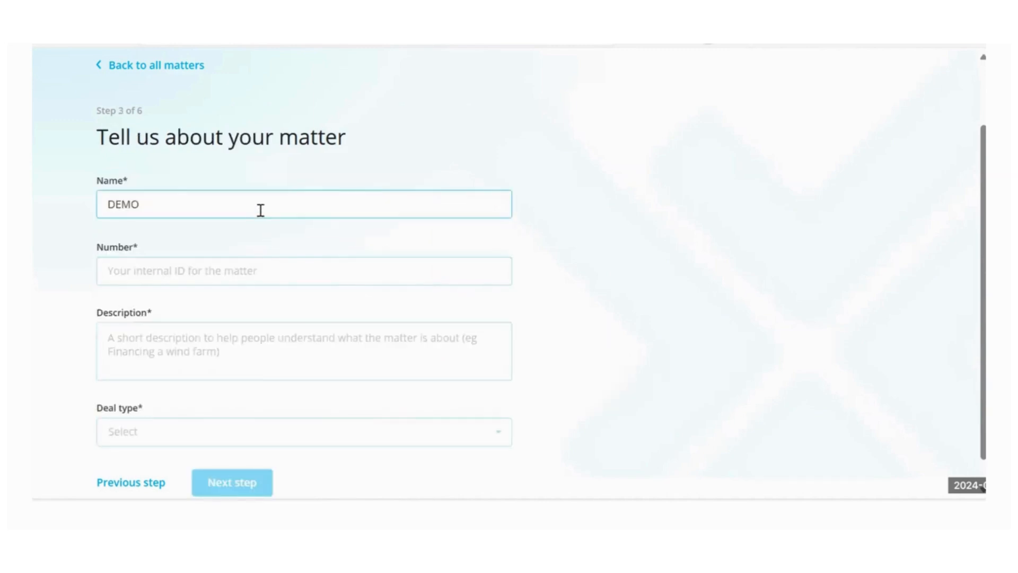
{"action": "left_click", "coordinate": [231, 482]}
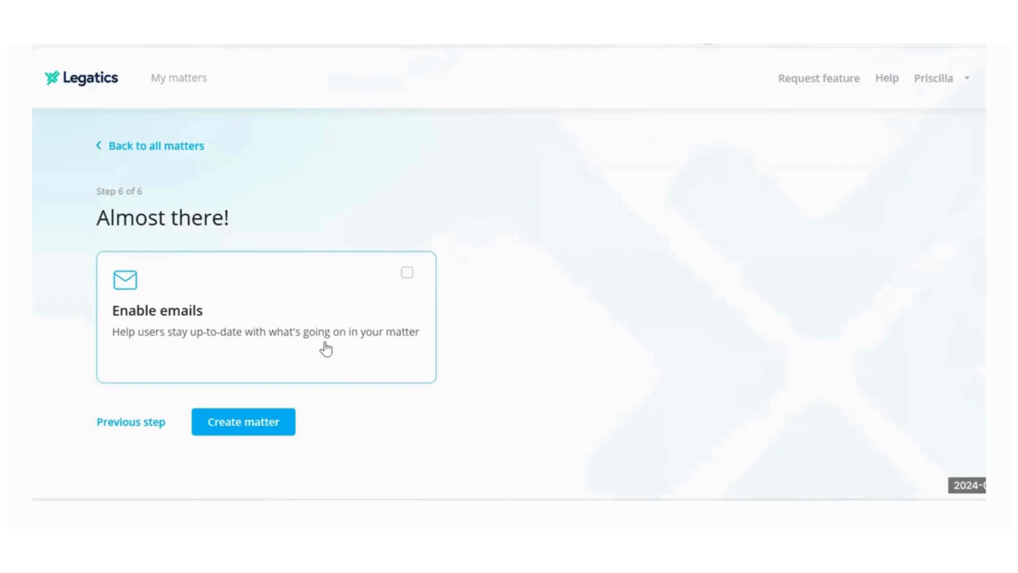
{"action": "mouse_move", "coordinate": [407, 272]}
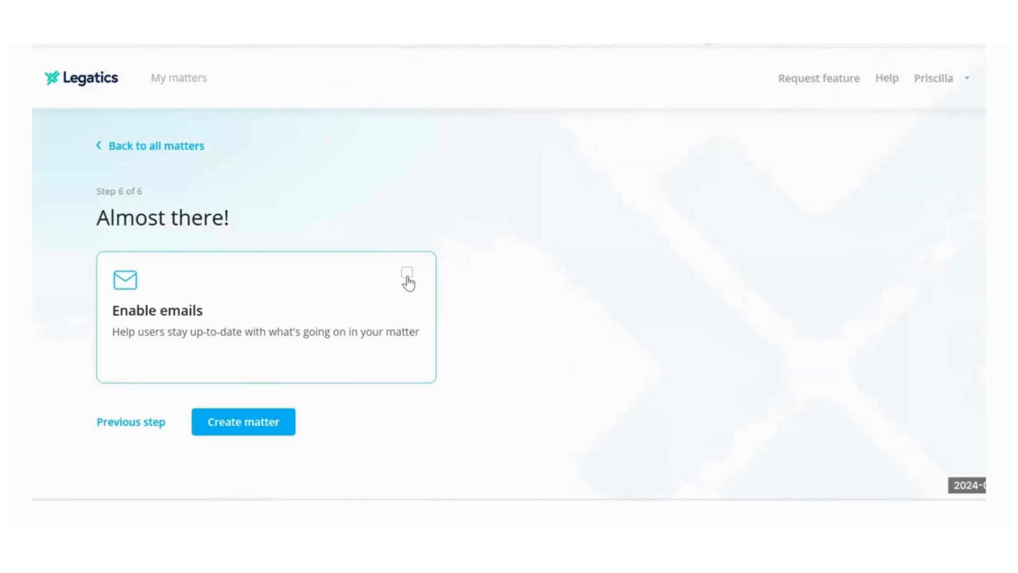
{"action": "left_click", "coordinate": [407, 272]}
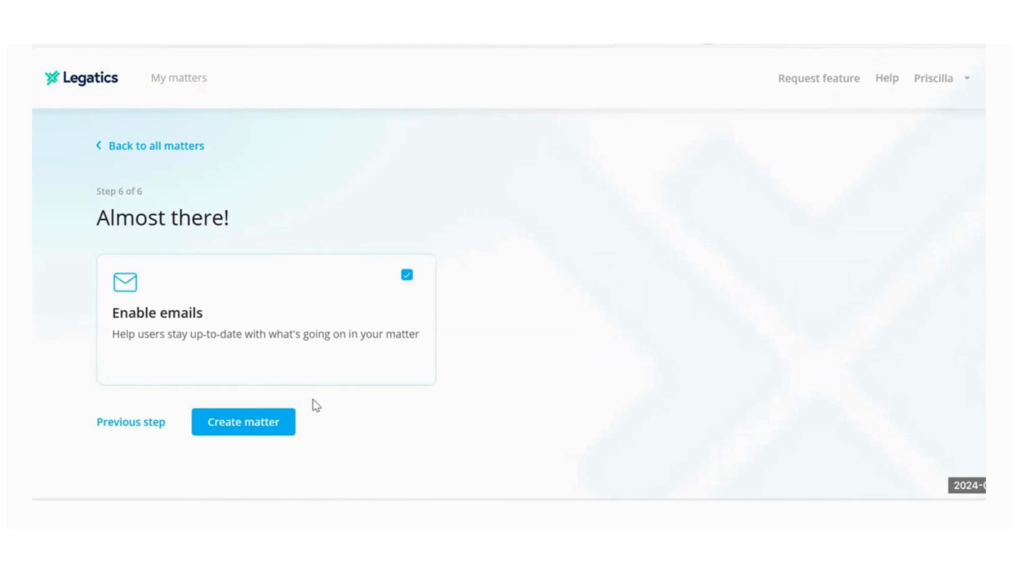
{"action": "left_click", "coordinate": [243, 421]}
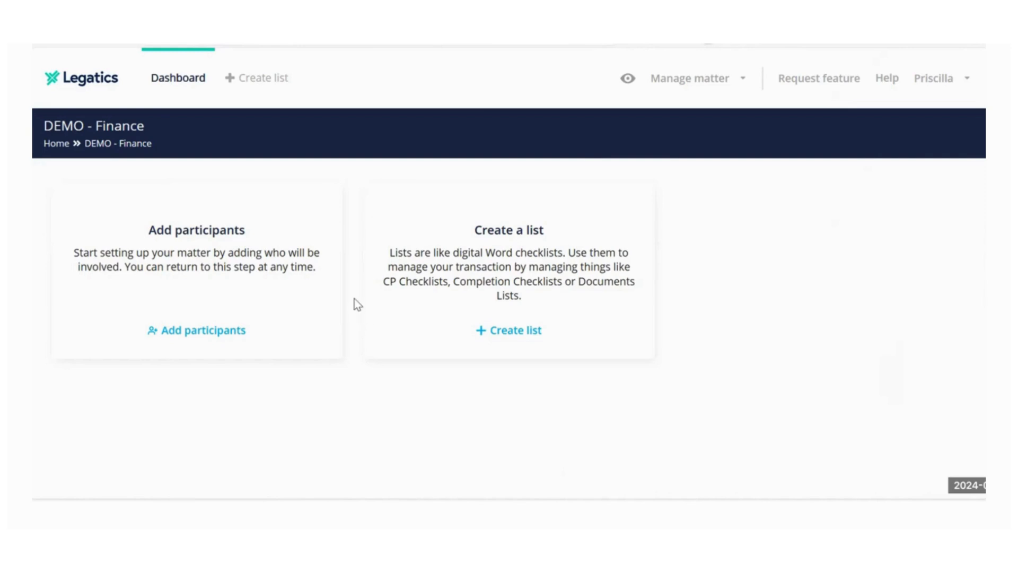
{"action": "mouse_move", "coordinate": [519, 344]}
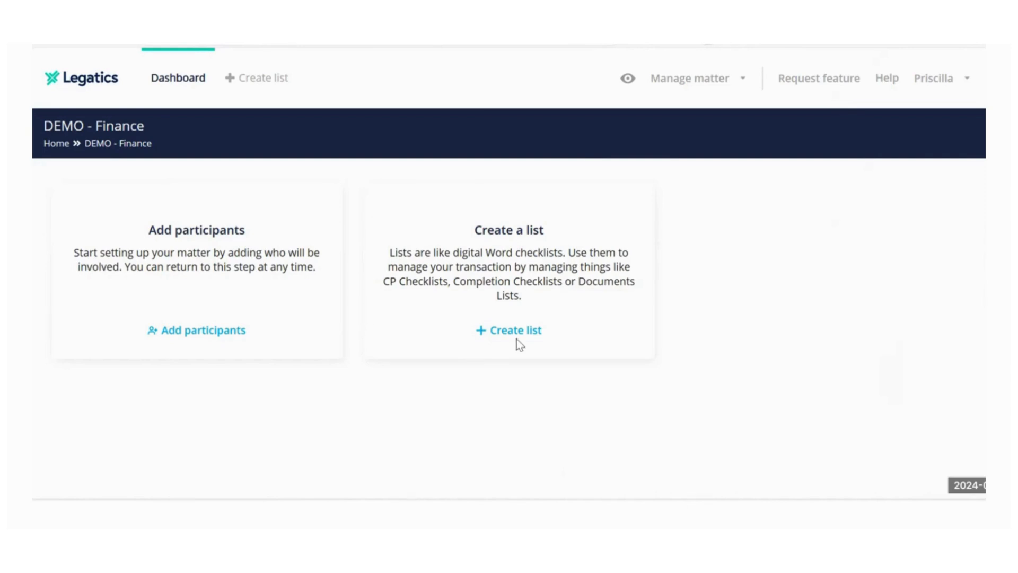
- Begin a new empty list from the DEMO - Finance dashboard
{"action": "left_click", "coordinate": [509, 329]}
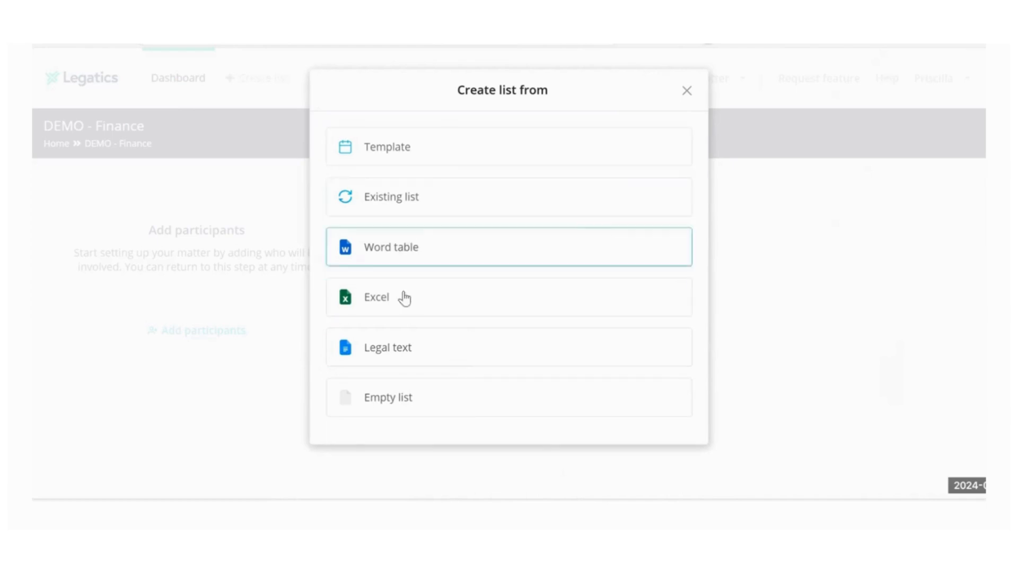
{"action": "mouse_move", "coordinate": [402, 402]}
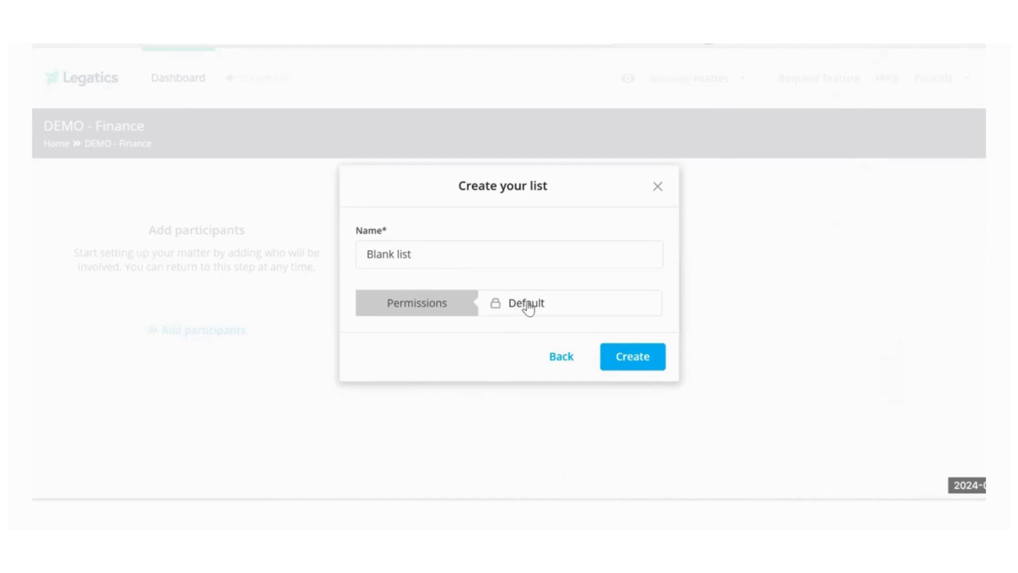
- Tick, then untick, Delete for Global in List permissions, leaving defaults
{"action": "left_click", "coordinate": [526, 302]}
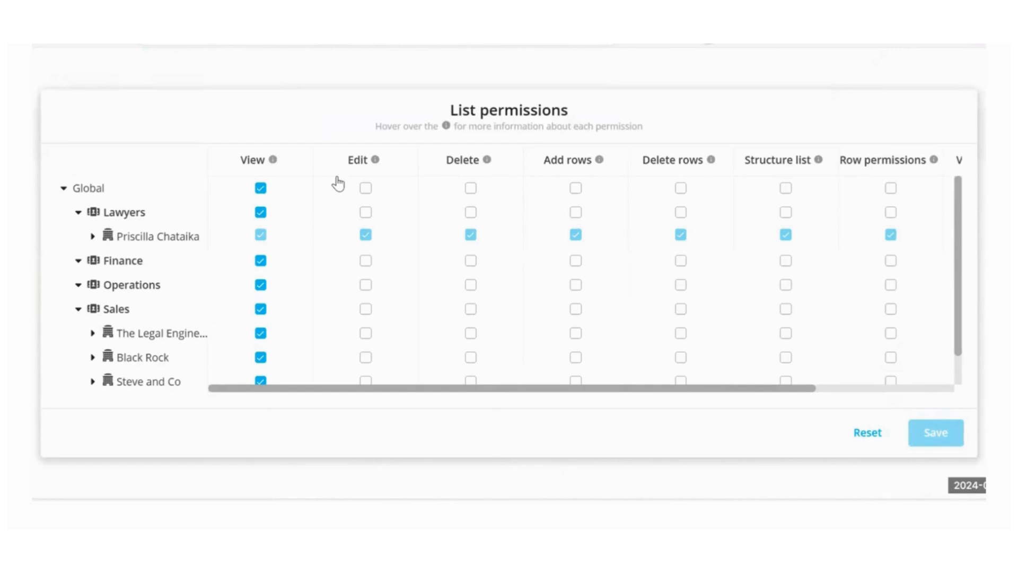
{"action": "left_click", "coordinate": [365, 188]}
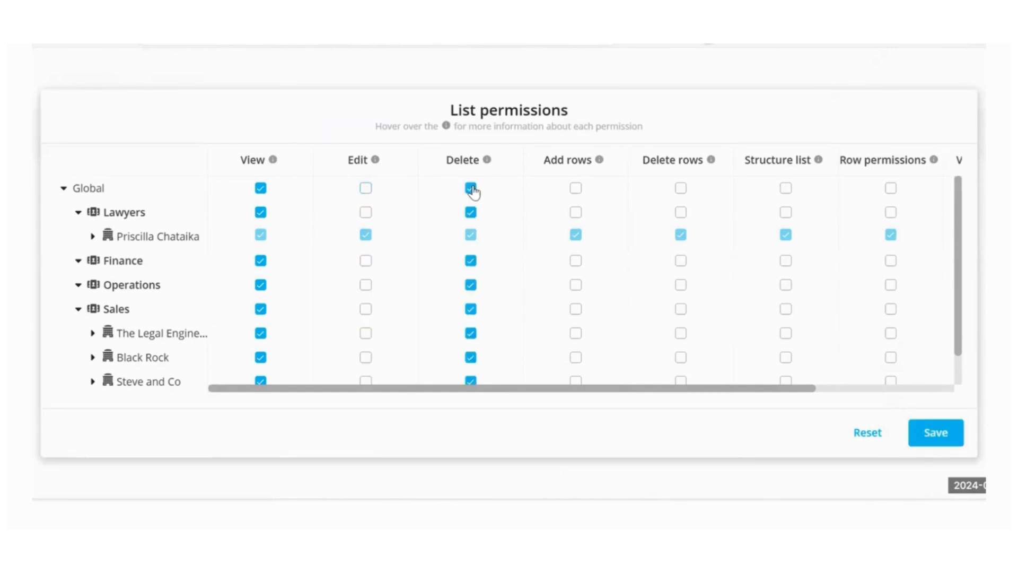
{"action": "left_click", "coordinate": [470, 188]}
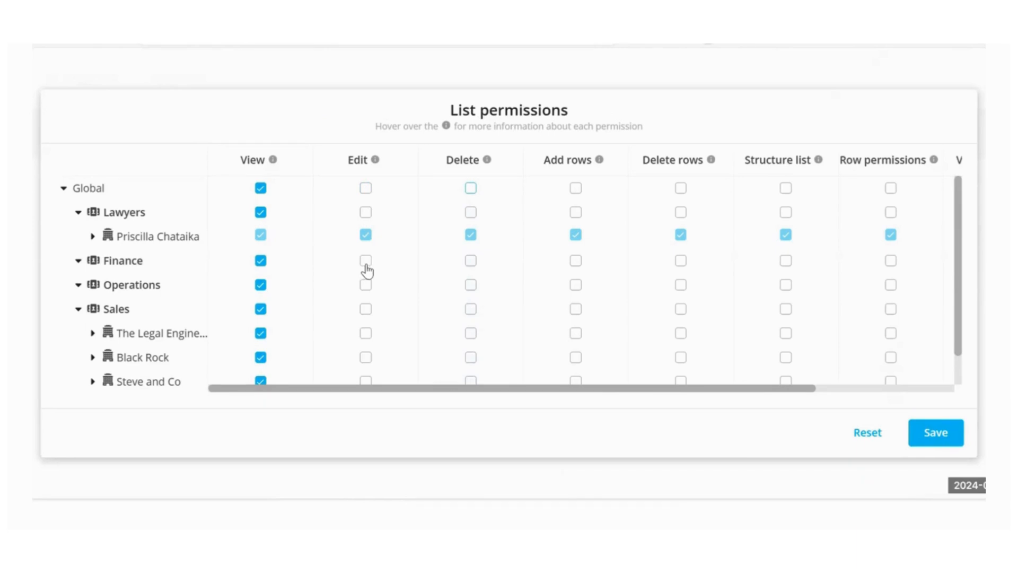
{"action": "left_click", "coordinate": [365, 261]}
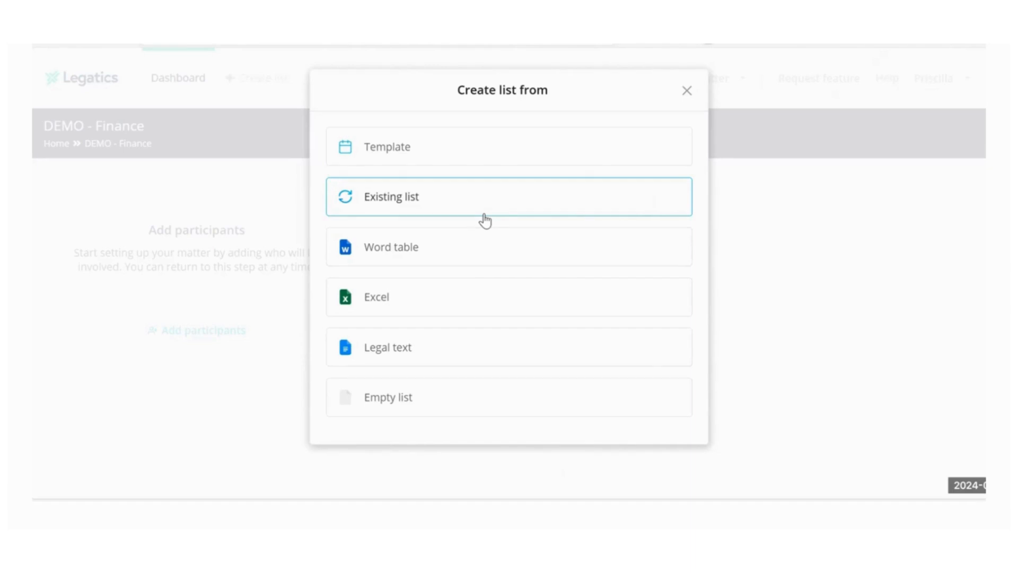
{"action": "mouse_move", "coordinate": [585, 144]}
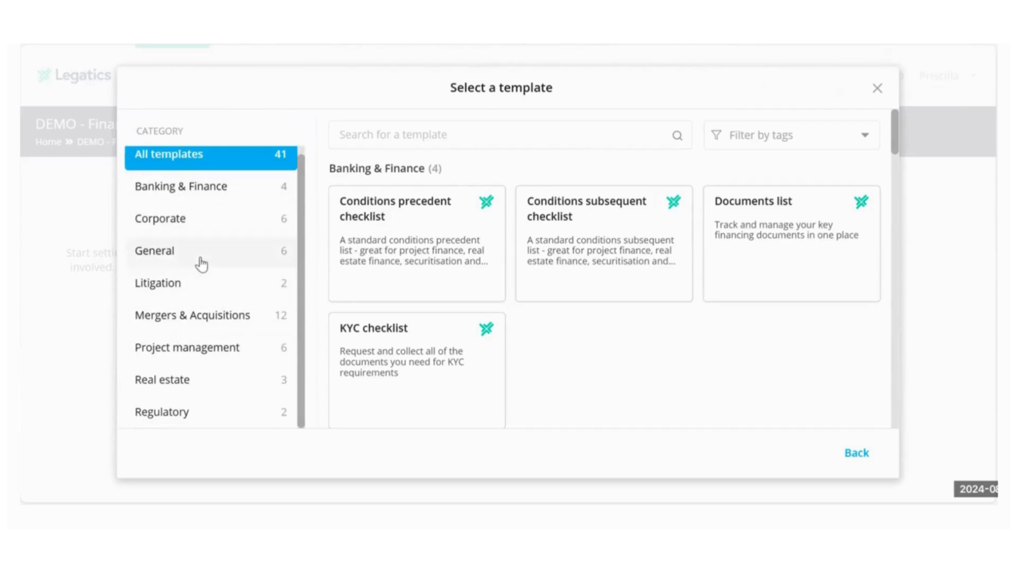
{"action": "mouse_move", "coordinate": [214, 252]}
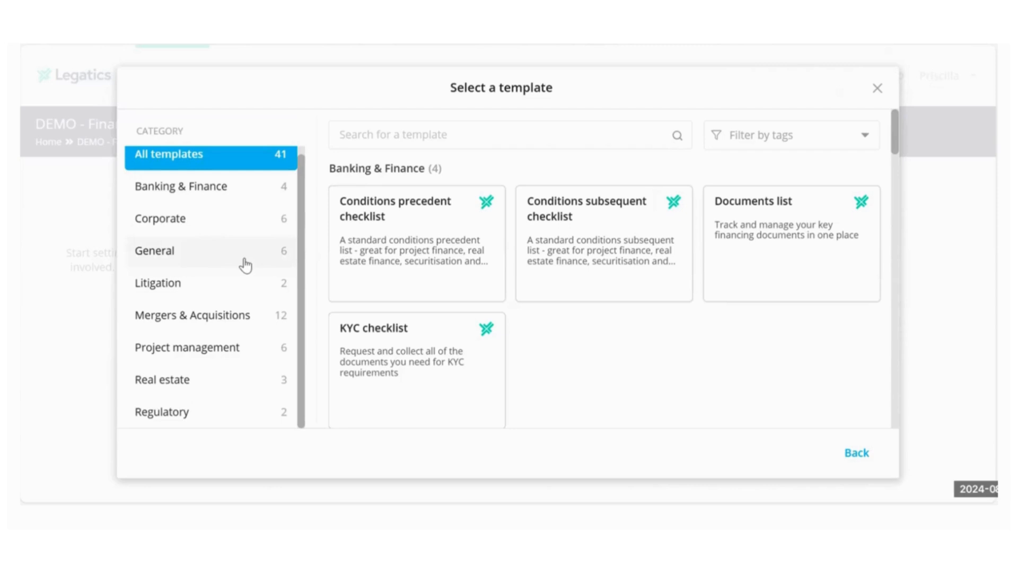
- Build the 'Company incorporation' list from a category template
{"action": "left_click", "coordinate": [182, 186]}
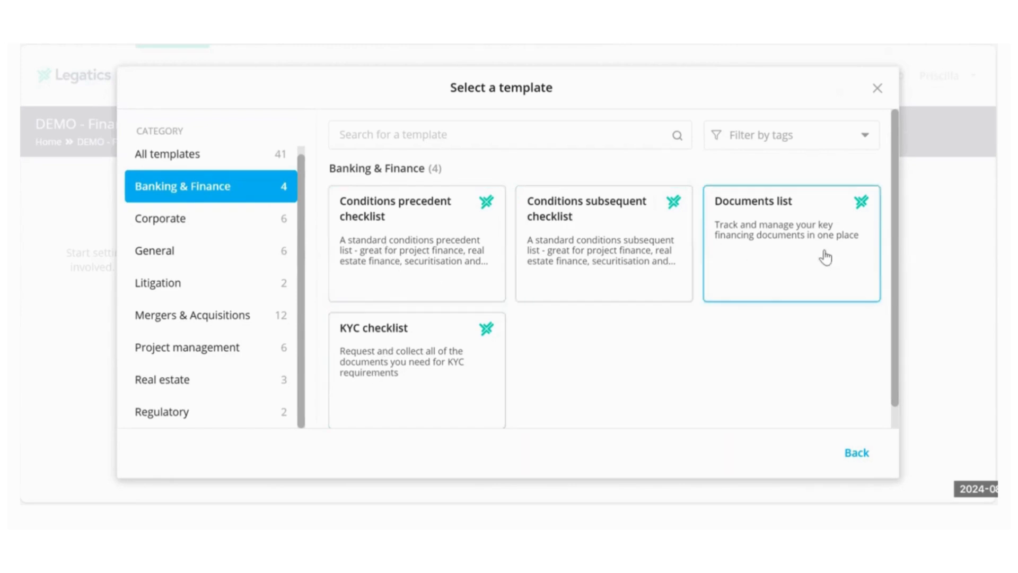
{"action": "left_click", "coordinate": [161, 218]}
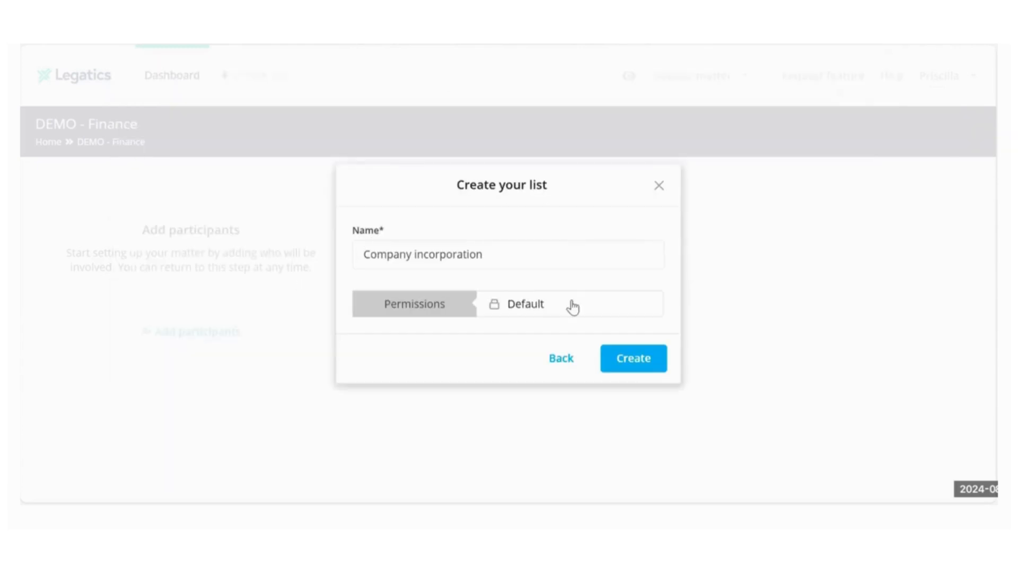
{"action": "left_click", "coordinate": [633, 358]}
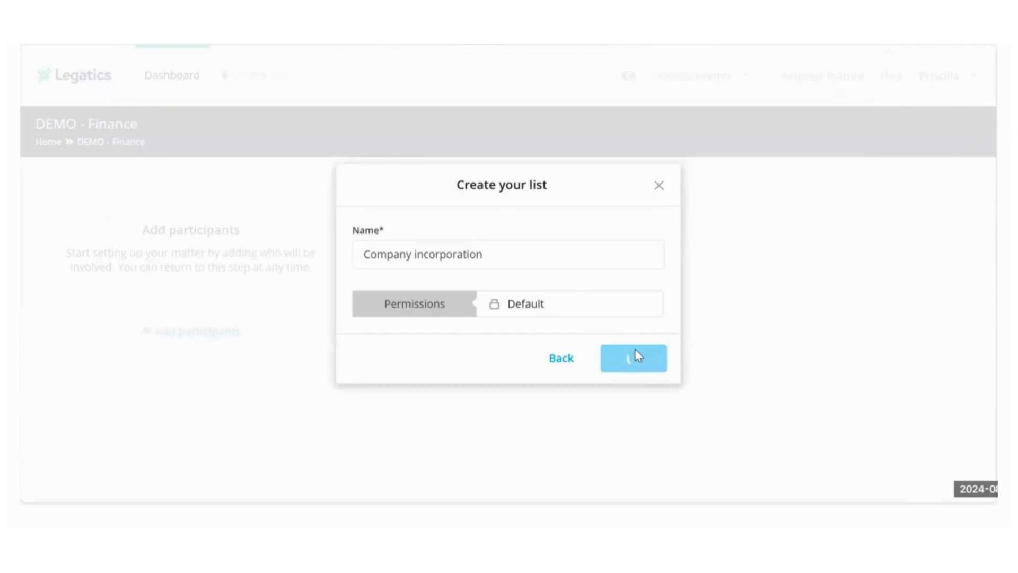
{"action": "left_click", "coordinate": [633, 358]}
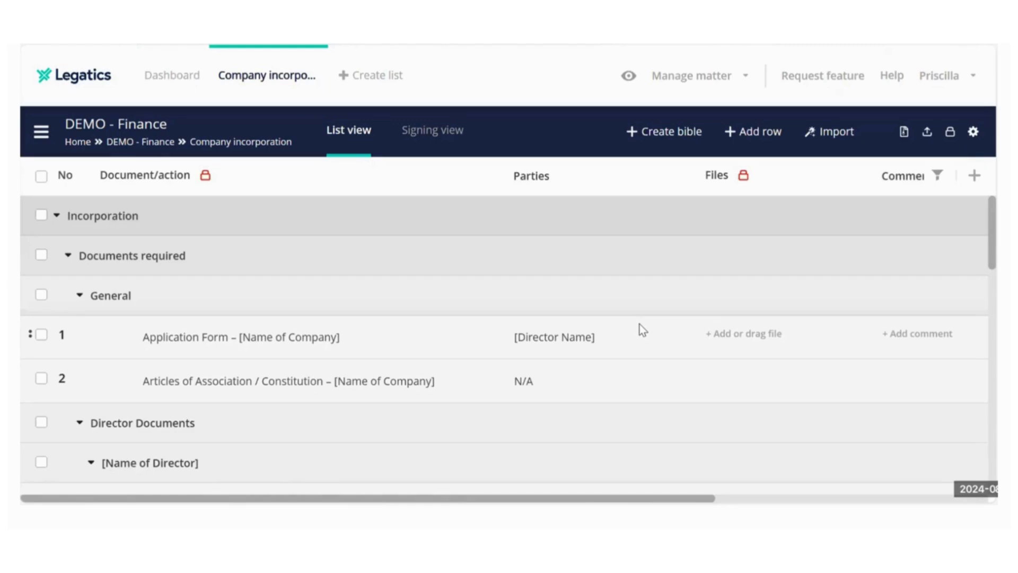
- Go back to the dashboard to see Company incorporation and Conditions subsequent checklist cards
{"action": "left_click", "coordinate": [171, 75]}
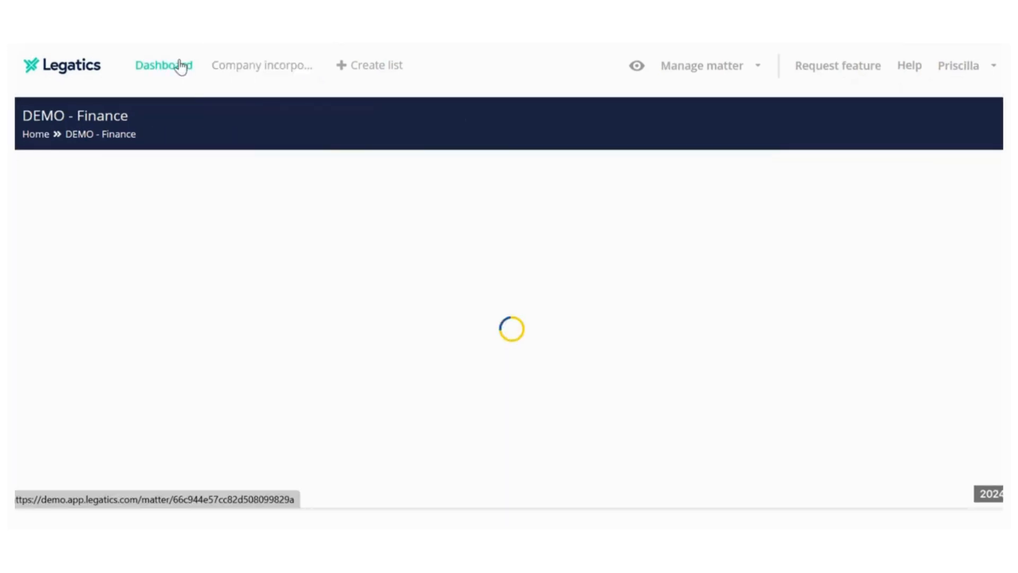
{"action": "left_click", "coordinate": [164, 65]}
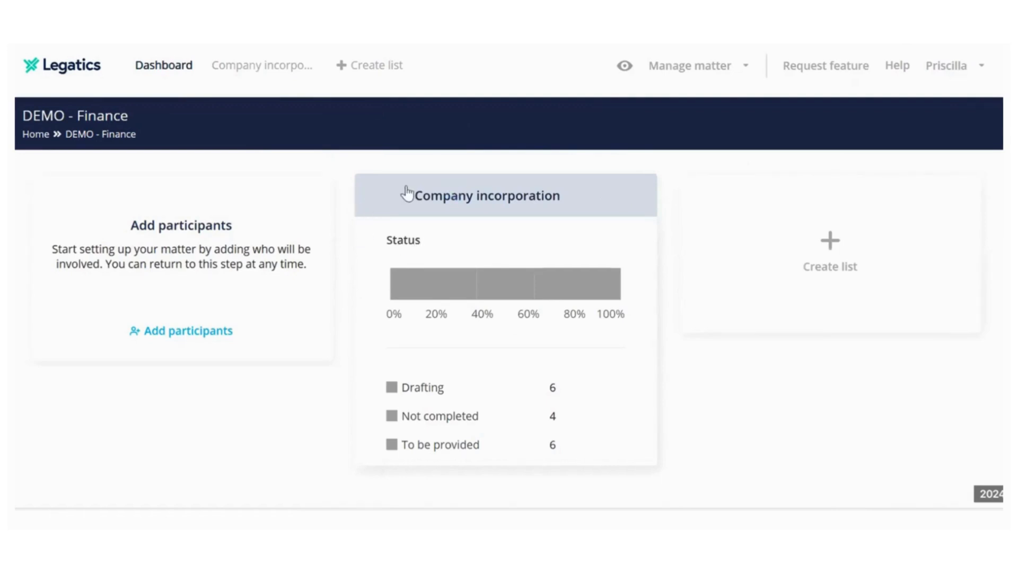
{"action": "mouse_move", "coordinate": [296, 233]}
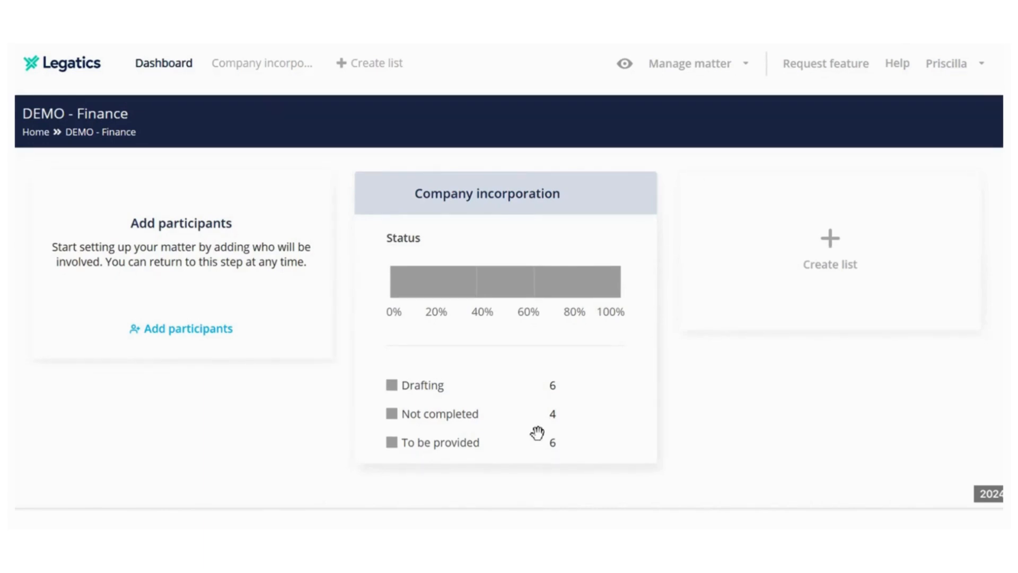
{"action": "scroll", "scroll_direction": "down", "scroll_amount": 3}
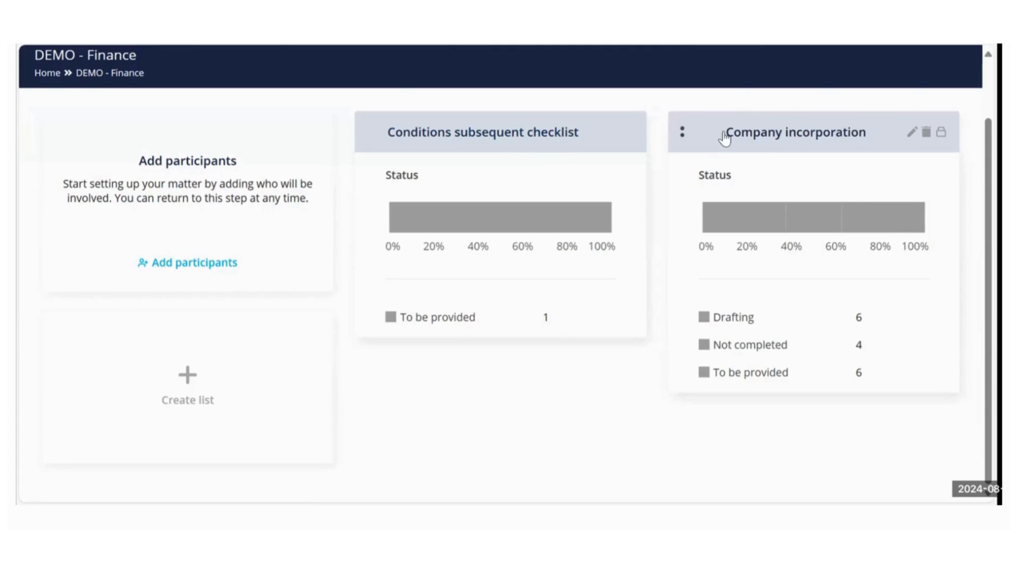
- Open Company incorporation and scroll through its document rows and Status column
{"action": "left_click", "coordinate": [795, 132]}
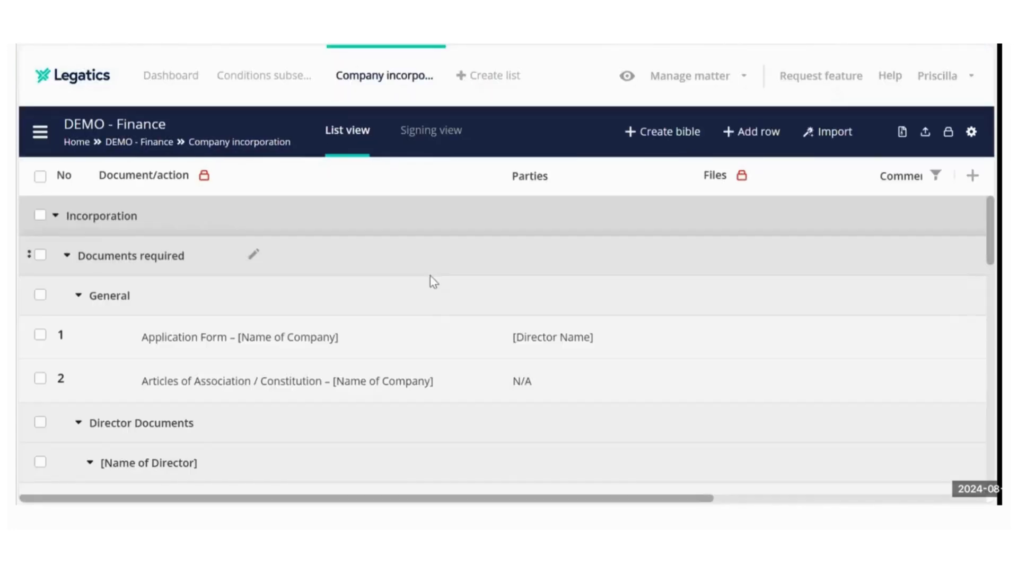
{"action": "scroll", "scroll_direction": "down", "scroll_amount": 3}
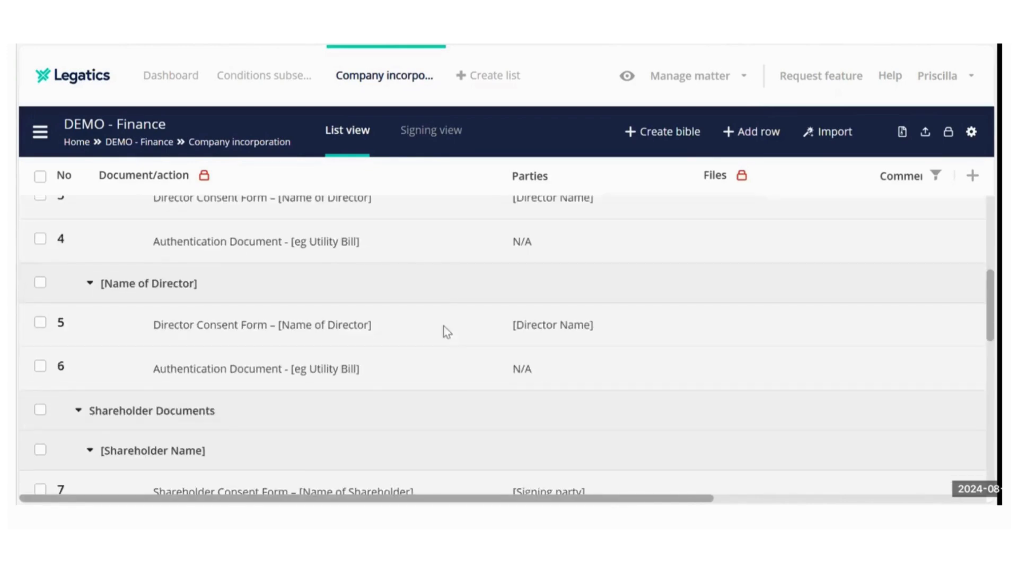
{"action": "scroll", "scroll_direction": "up", "scroll_amount": 3}
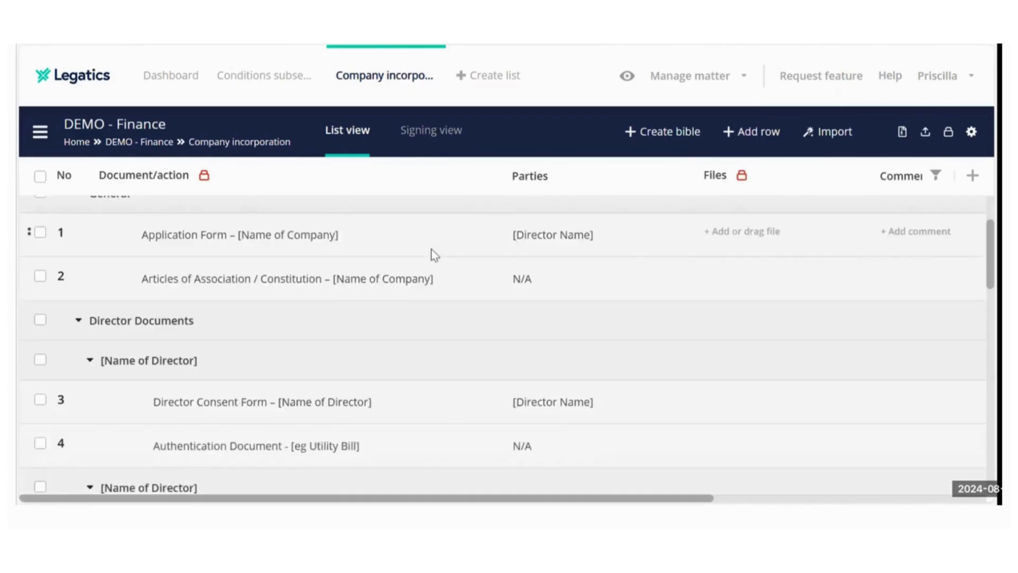
{"action": "scroll", "scroll_direction": "down", "scroll_amount": 3}
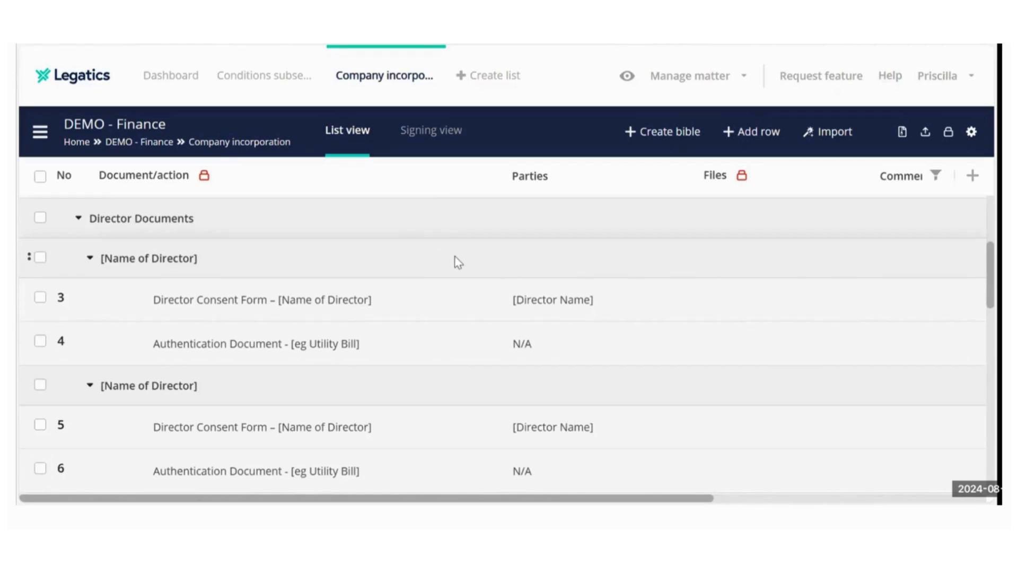
{"action": "mouse_move", "coordinate": [464, 260]}
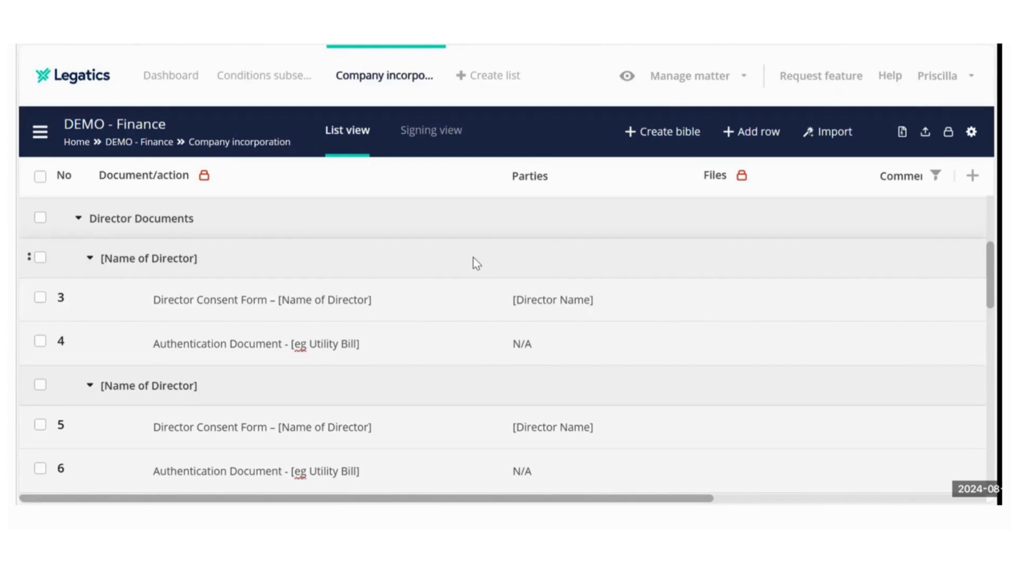
{"action": "mouse_move", "coordinate": [484, 265]}
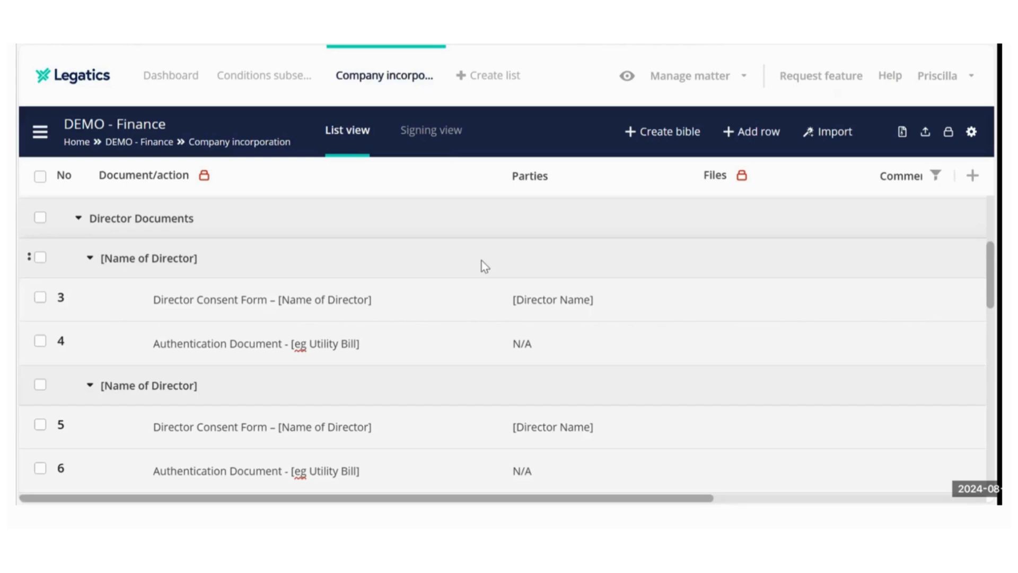
{"action": "mouse_move", "coordinate": [648, 294]}
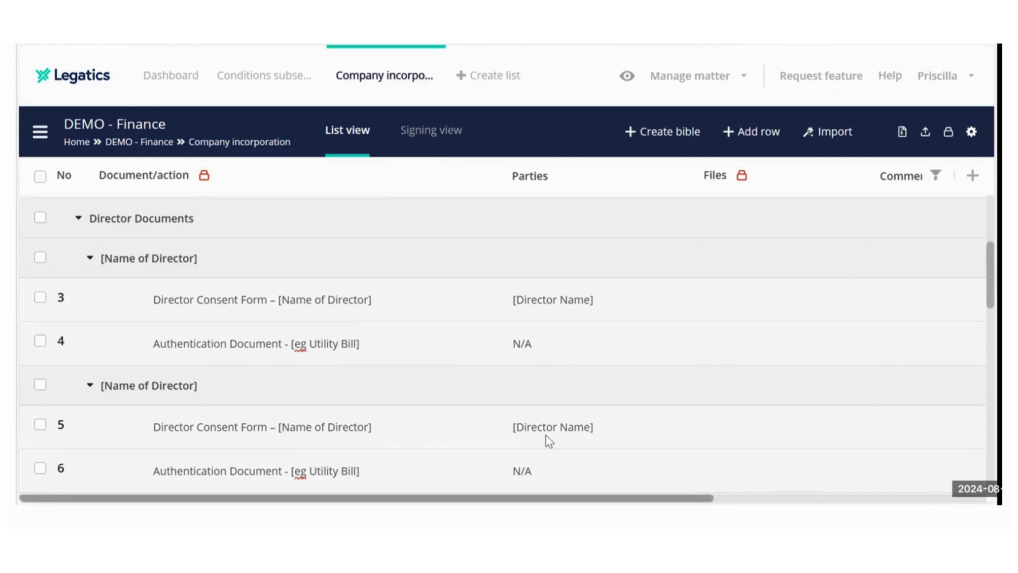
{"action": "scroll", "scroll_direction": "right", "scroll_amount": 3}
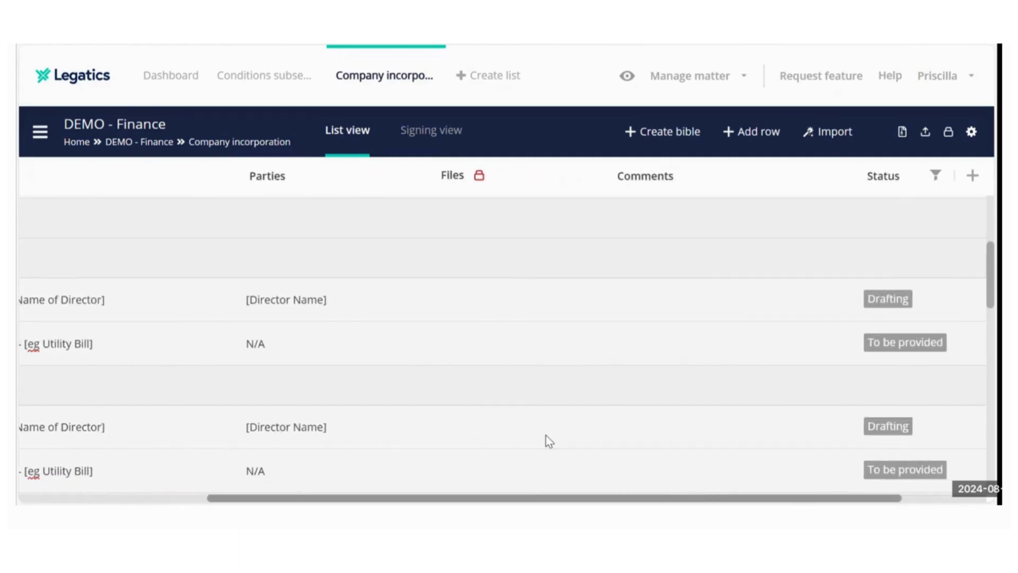
{"action": "scroll", "scroll_direction": "down", "scroll_amount": 3}
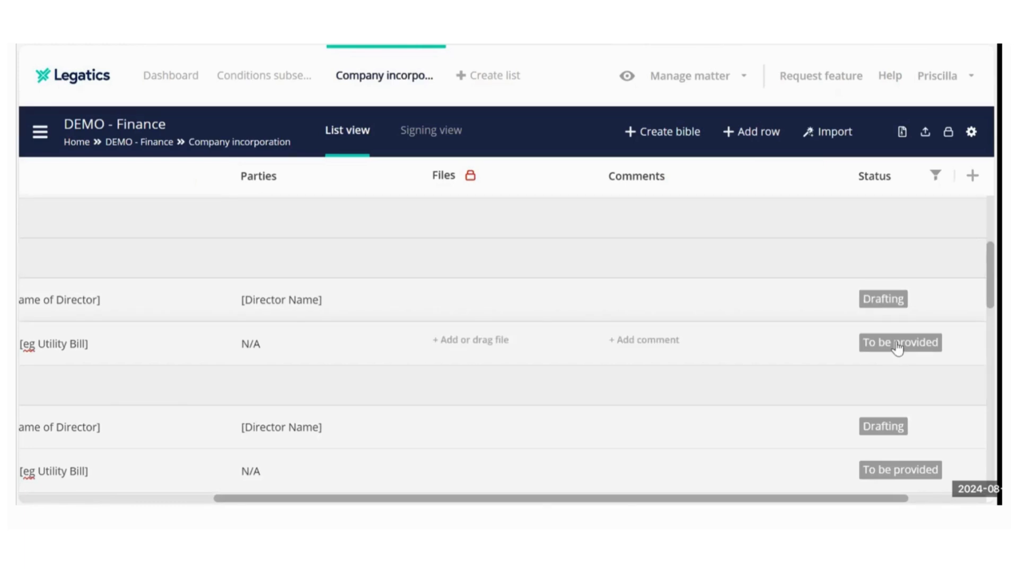
{"action": "mouse_move", "coordinate": [857, 349]}
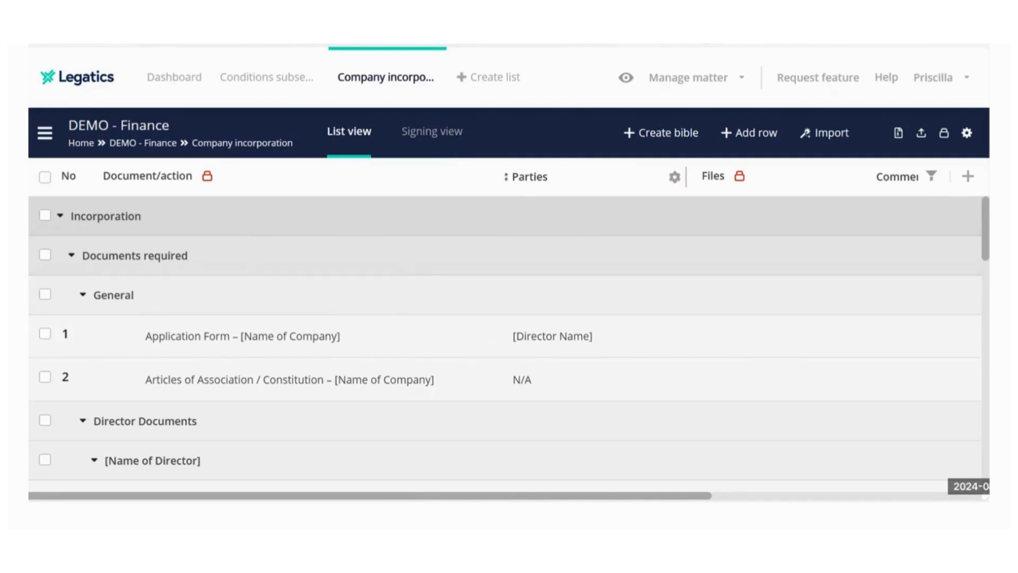
{"action": "mouse_move", "coordinate": [969, 176]}
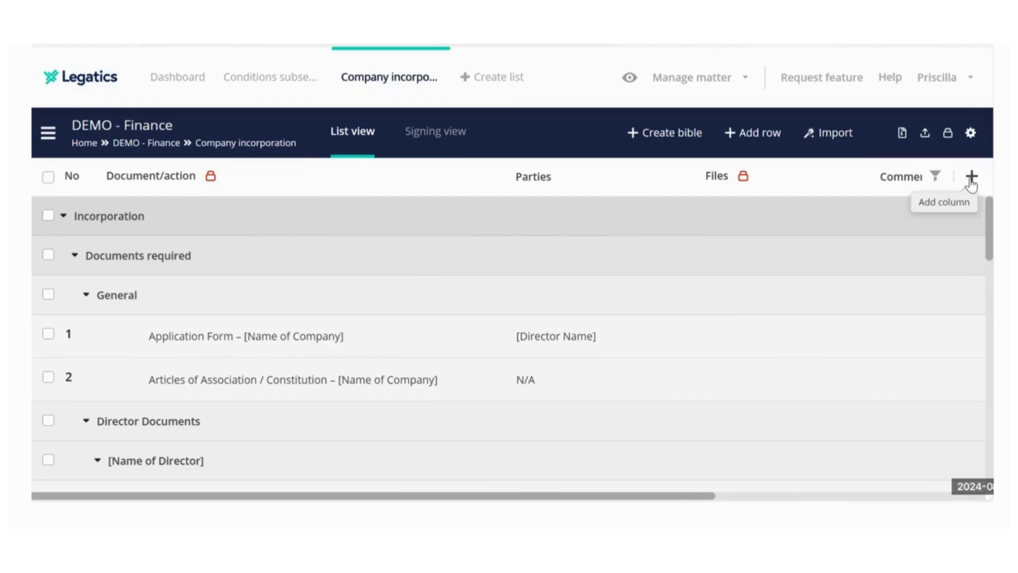
{"action": "left_click", "coordinate": [970, 176]}
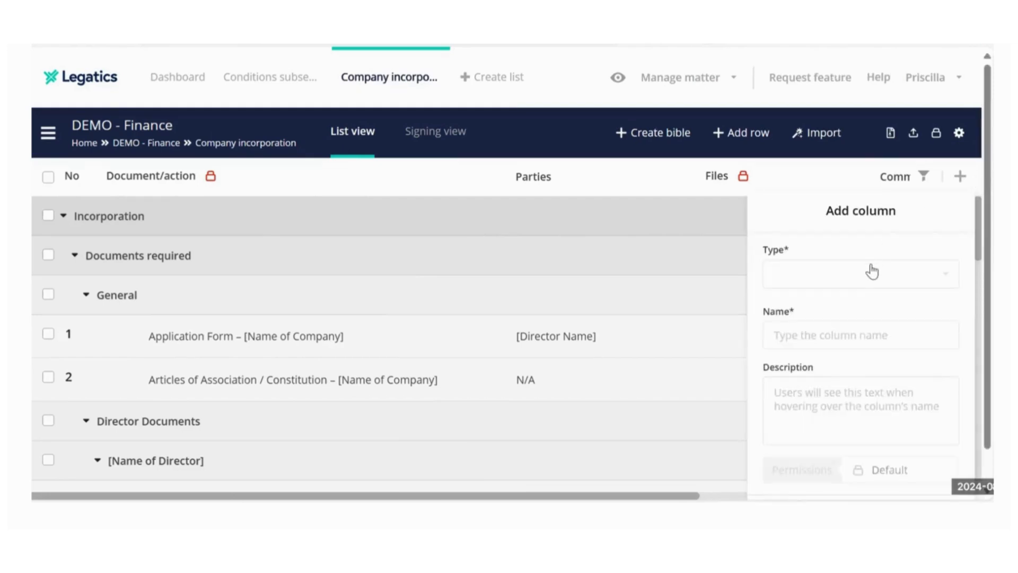
{"action": "left_click", "coordinate": [860, 272]}
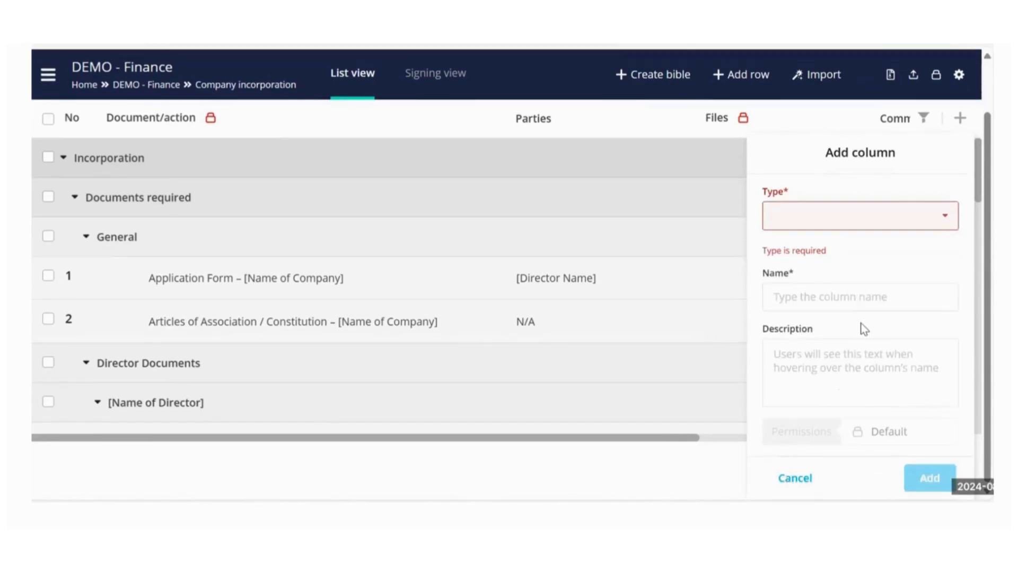
{"action": "mouse_move", "coordinate": [932, 474]}
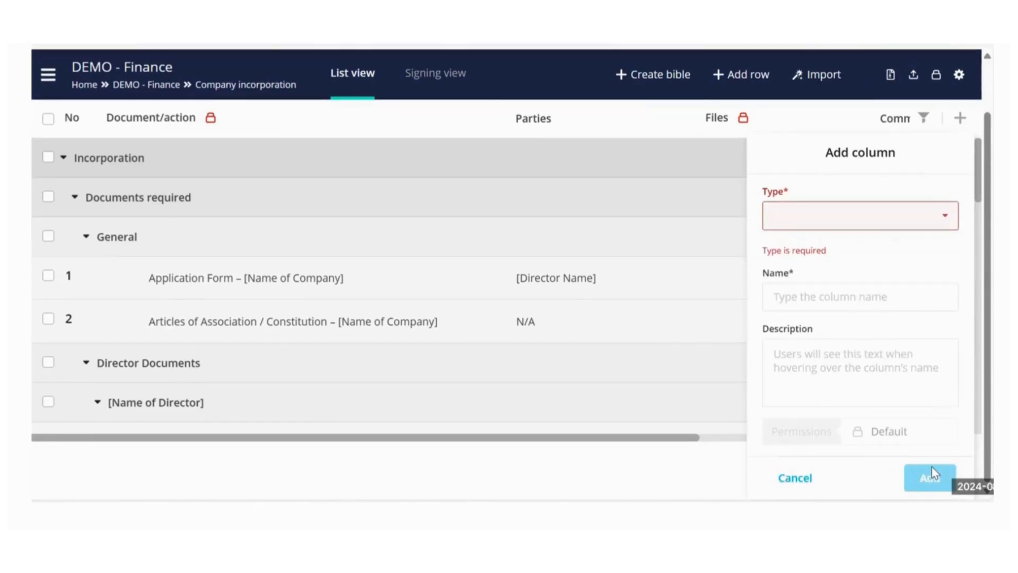
{"action": "left_click", "coordinate": [793, 477]}
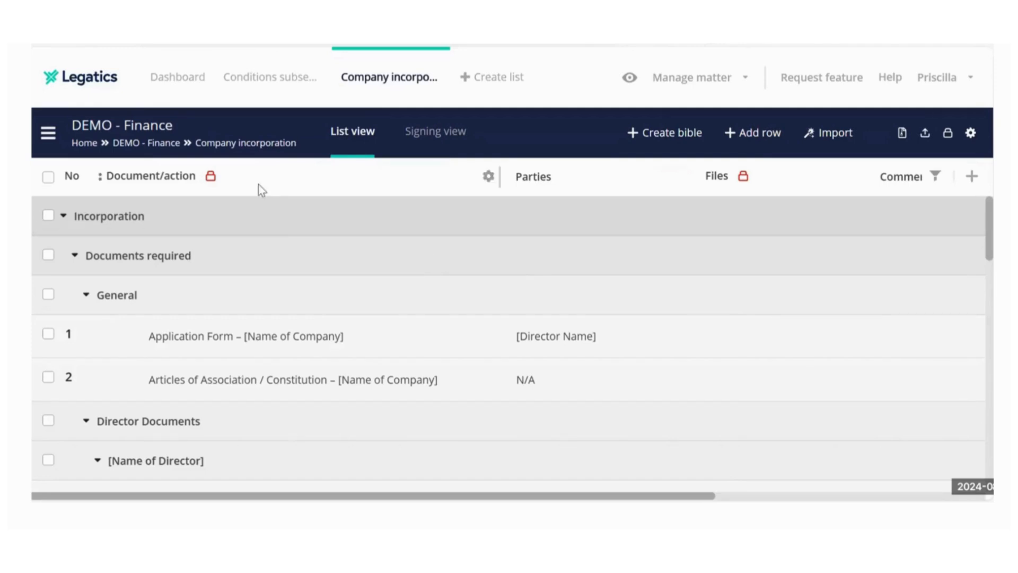
{"action": "mouse_move", "coordinate": [506, 184]}
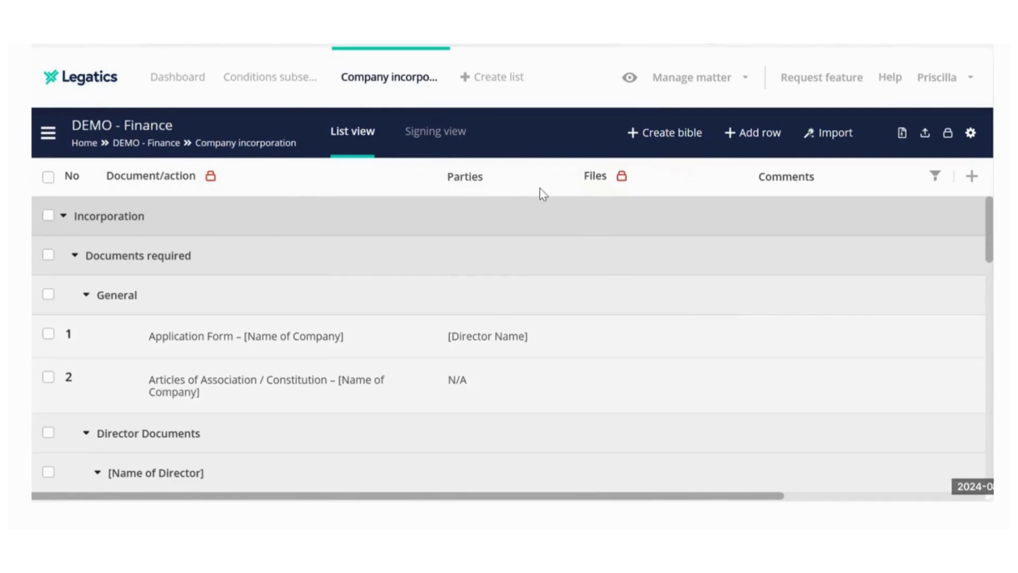
{"action": "mouse_move", "coordinate": [563, 201]}
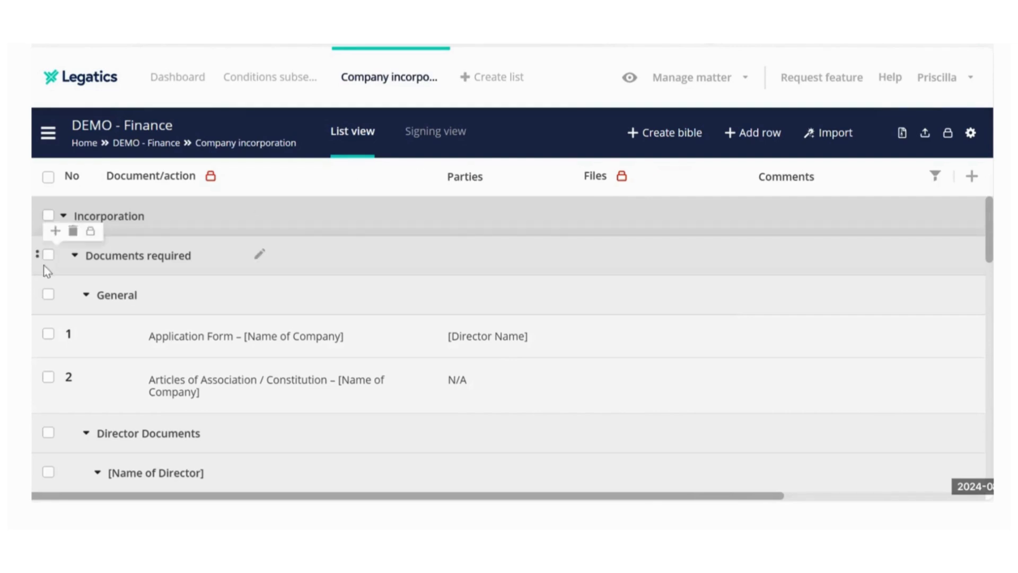
{"action": "mouse_move", "coordinate": [56, 231]}
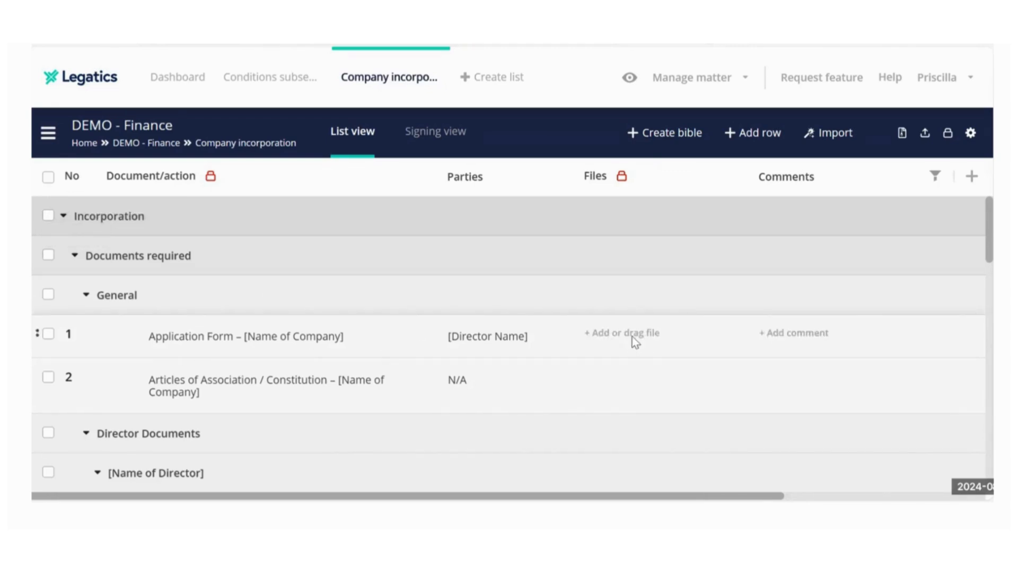
- Upload Payment-Installment-Agreement to the Application Form row with default permissions
{"action": "left_click", "coordinate": [622, 333]}
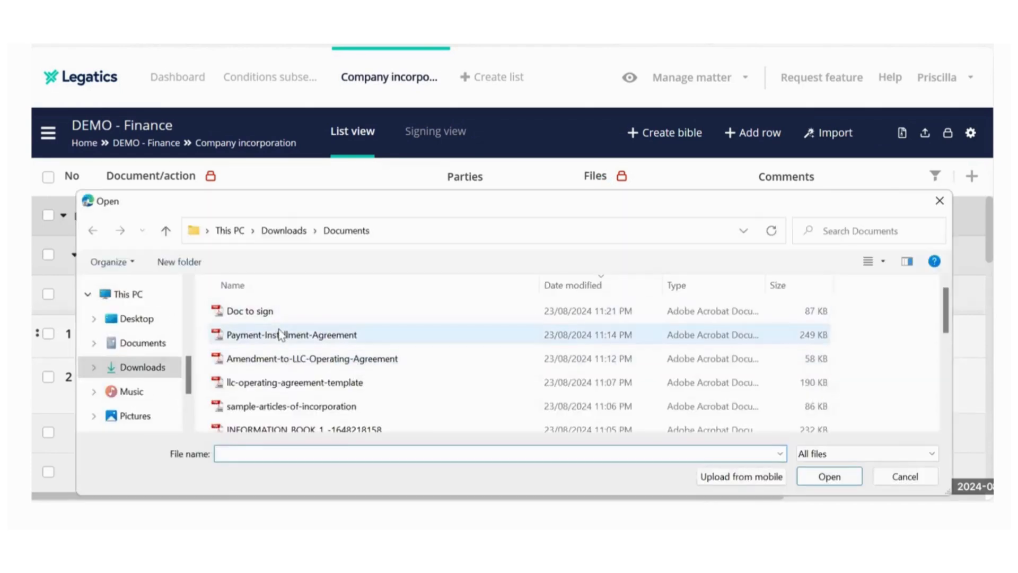
{"action": "left_click", "coordinate": [290, 335]}
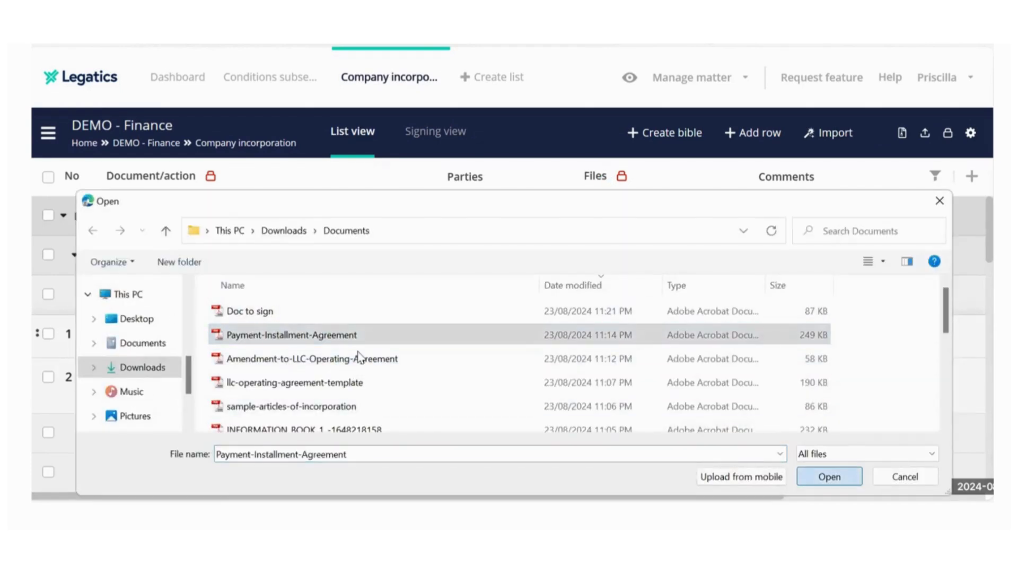
{"action": "left_click", "coordinate": [829, 477]}
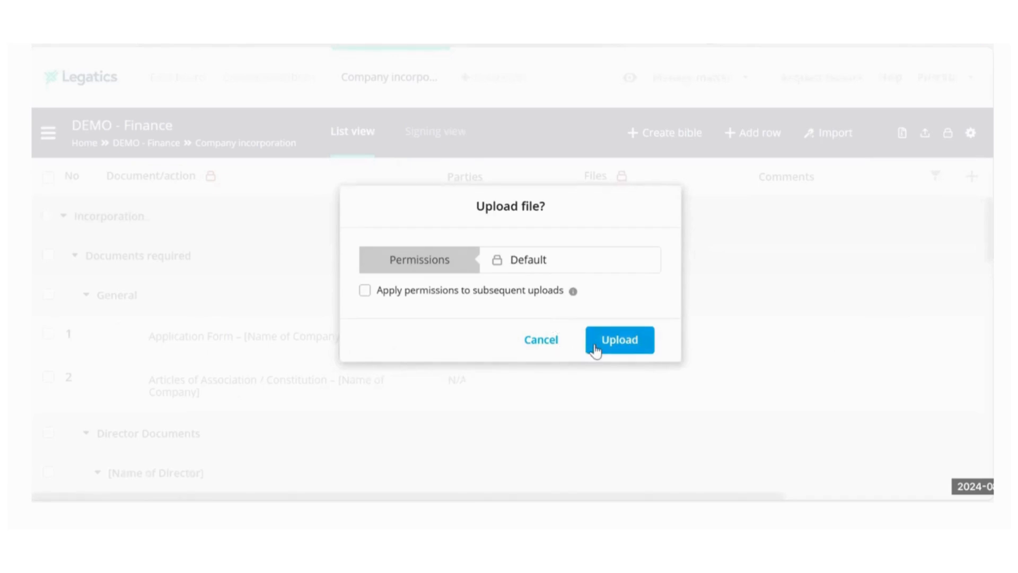
{"action": "left_click", "coordinate": [618, 340]}
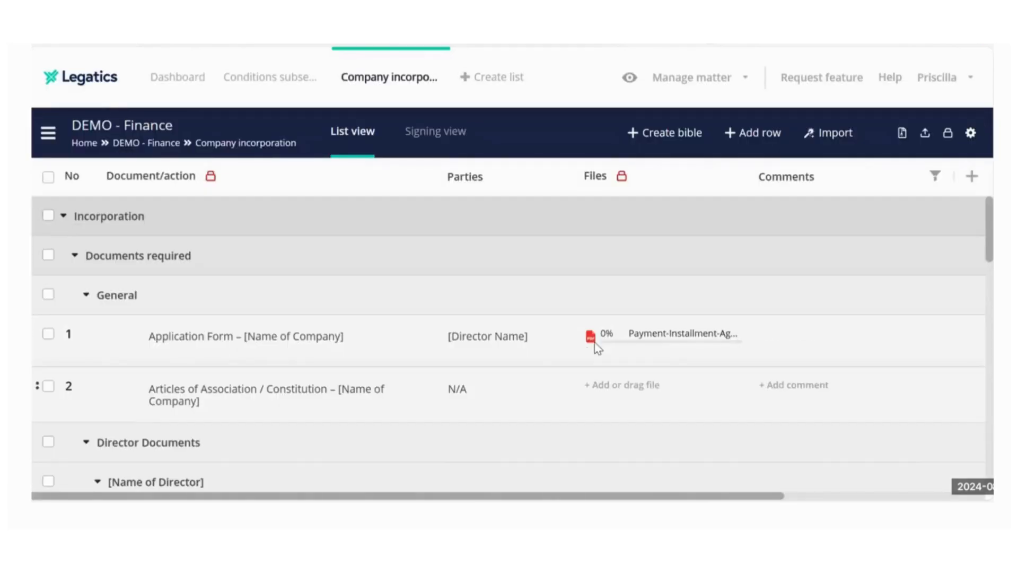
{"action": "scroll", "scroll_direction": "right", "scroll_amount": 3}
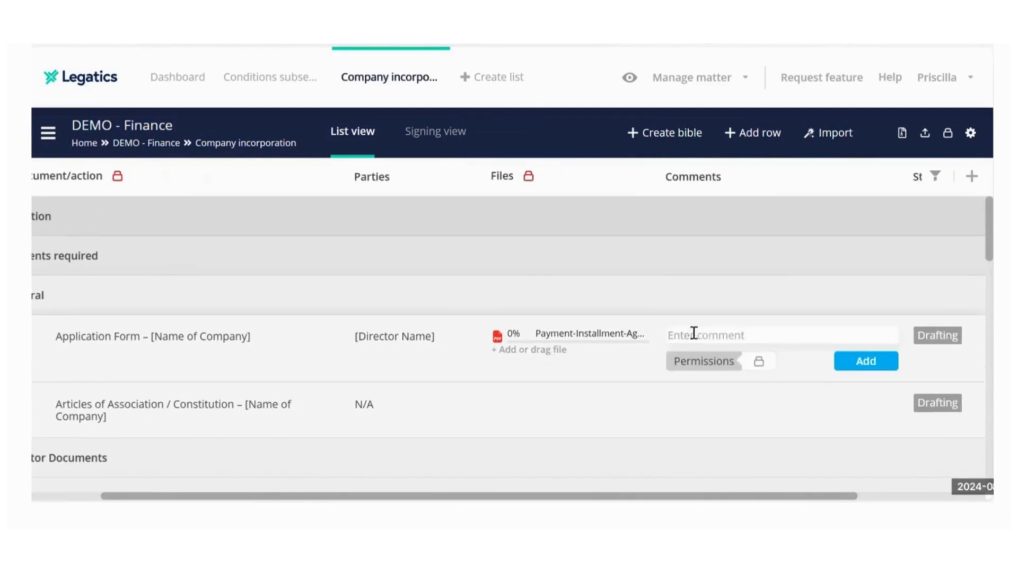
- Post the comment 'Sheila to review' on the Application Form row
{"action": "type", "text": "Sheila to review"}
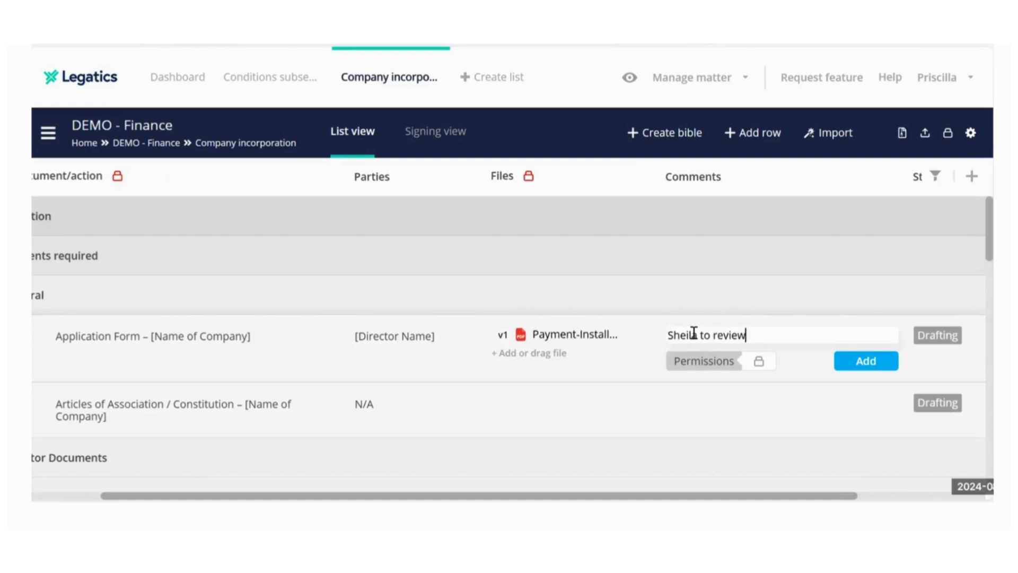
{"action": "left_click", "coordinate": [865, 361]}
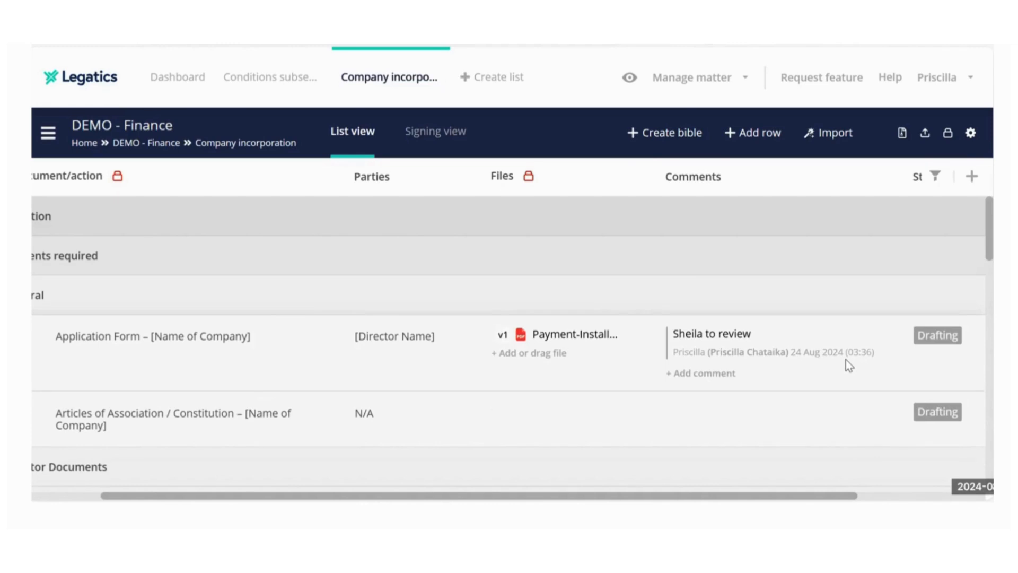
{"action": "scroll", "scroll_direction": "right", "scroll_amount": 3}
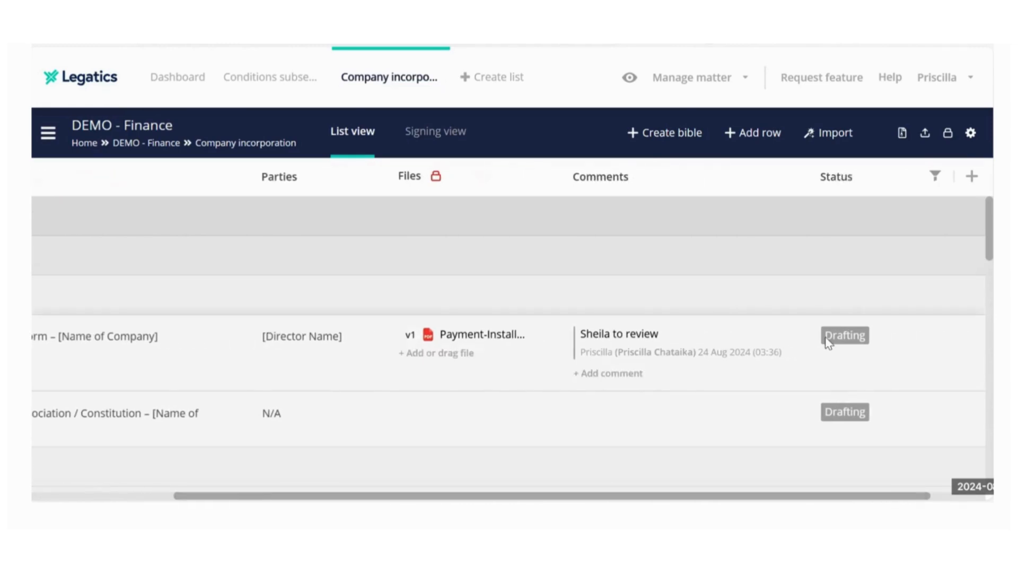
- Set the Application Form row status to Awaiting review
{"action": "left_click", "coordinate": [844, 336]}
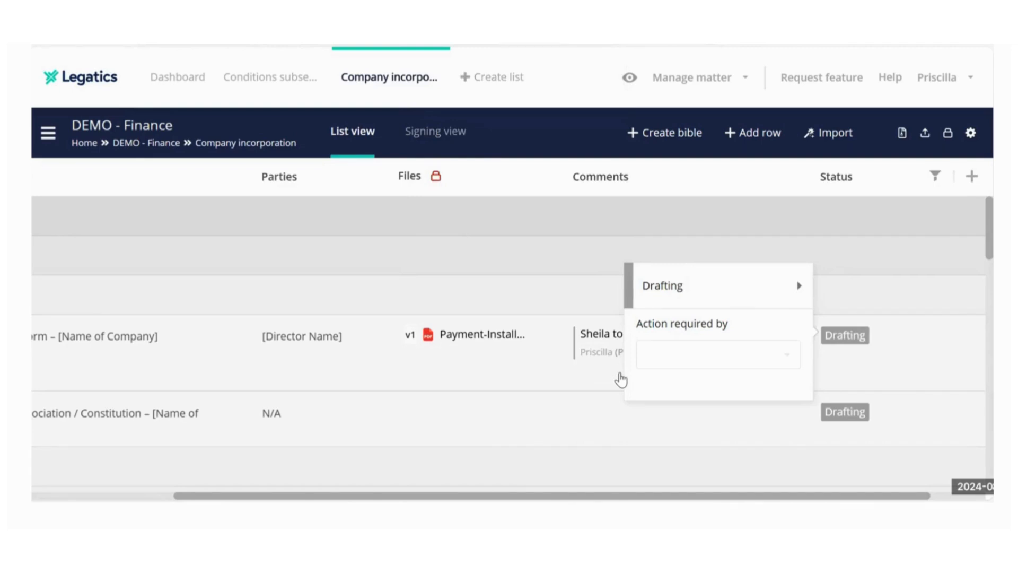
{"action": "left_click", "coordinate": [663, 286]}
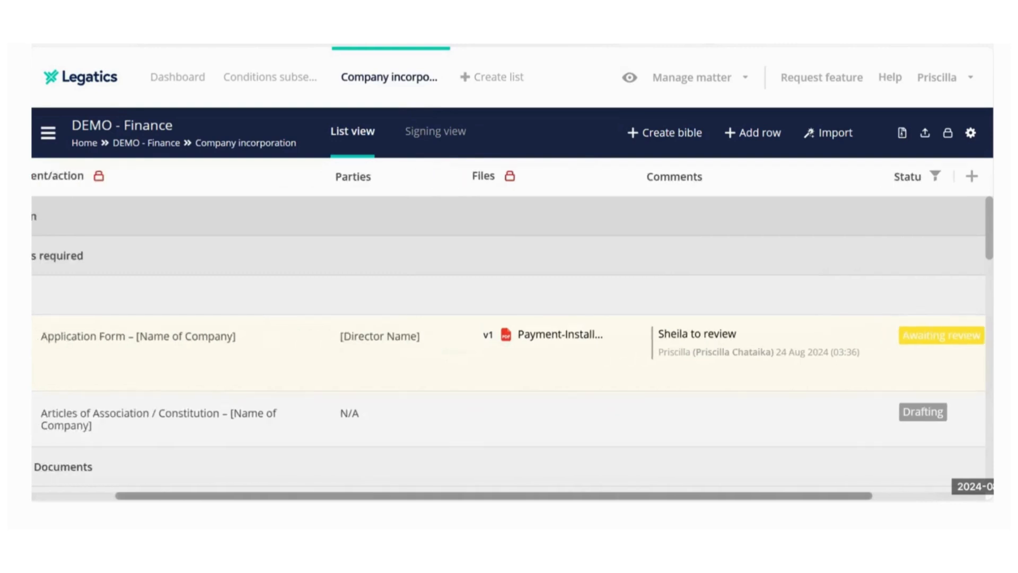
{"action": "scroll", "scroll_direction": "left", "scroll_amount": 3}
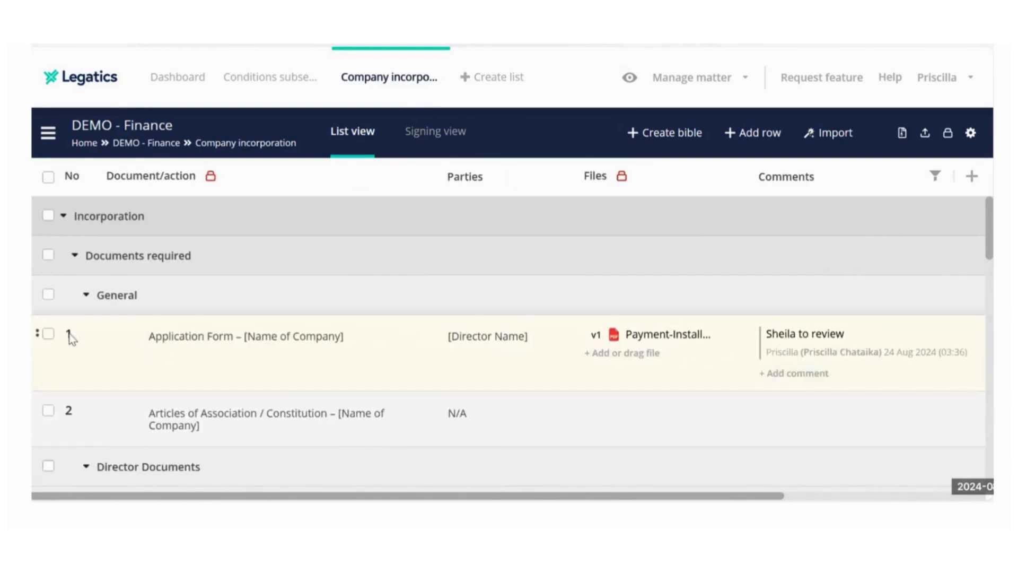
- Scroll the Company incorporation list, then turn on the per-column filter fields
{"action": "scroll", "scroll_direction": "down", "scroll_amount": 3}
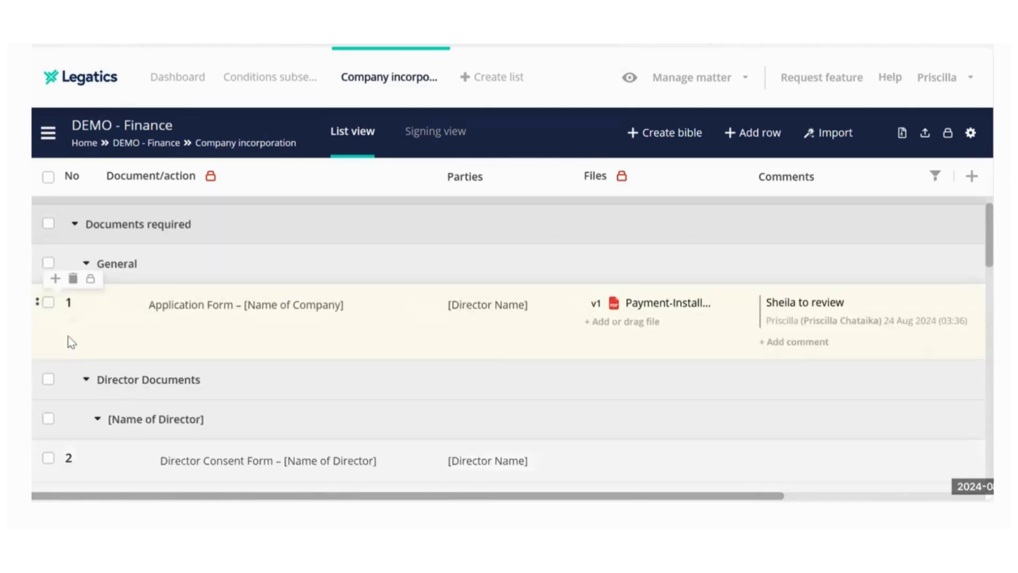
{"action": "mouse_move", "coordinate": [89, 383]}
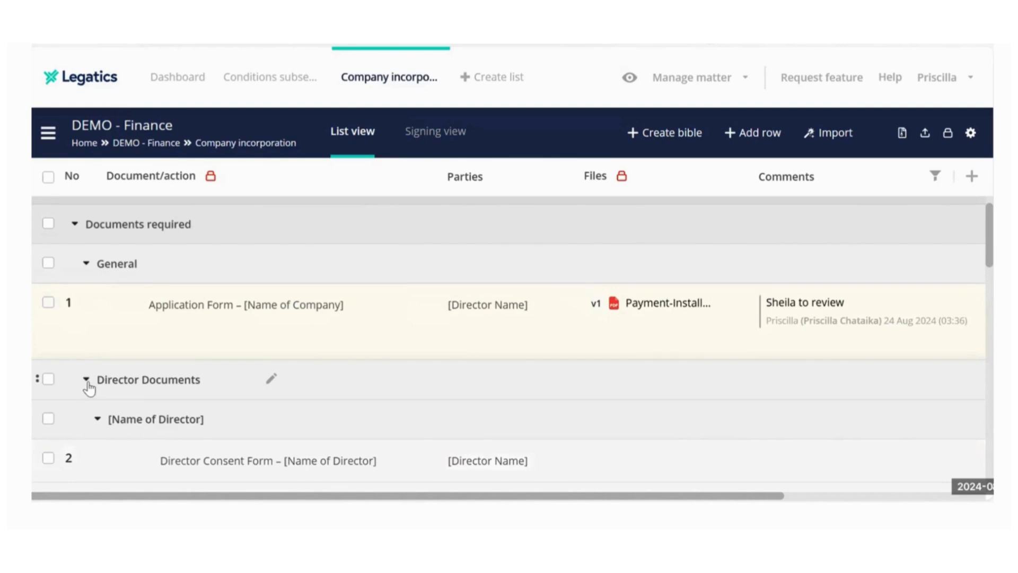
{"action": "scroll", "scroll_direction": "down", "scroll_amount": 3}
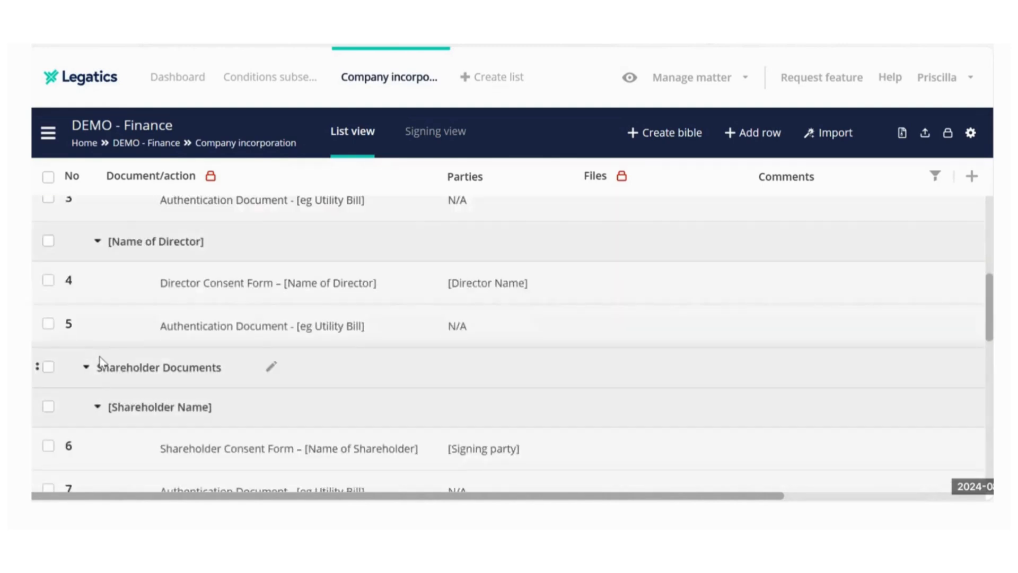
{"action": "scroll", "scroll_direction": "up", "scroll_amount": 3}
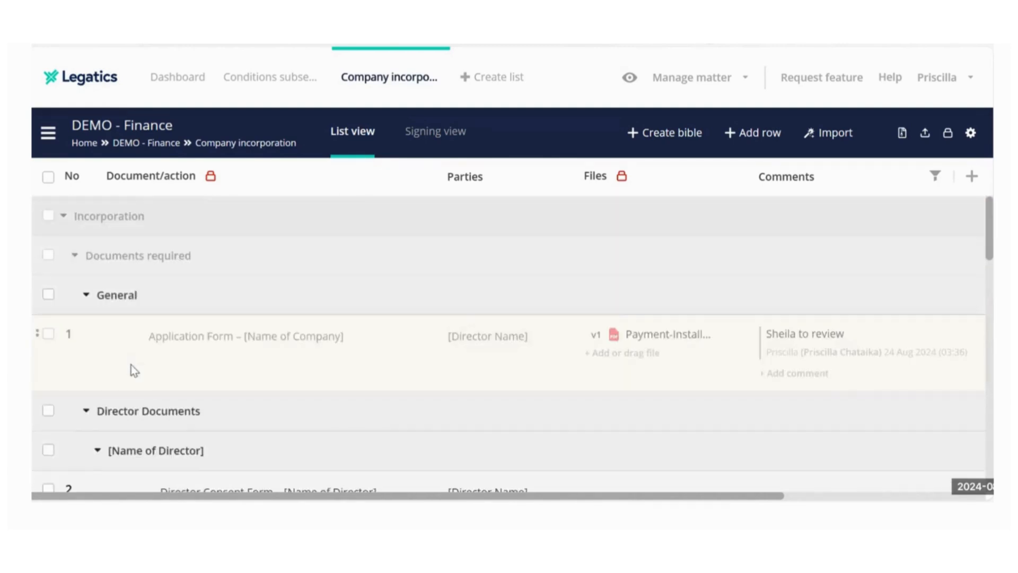
{"action": "left_click", "coordinate": [934, 176]}
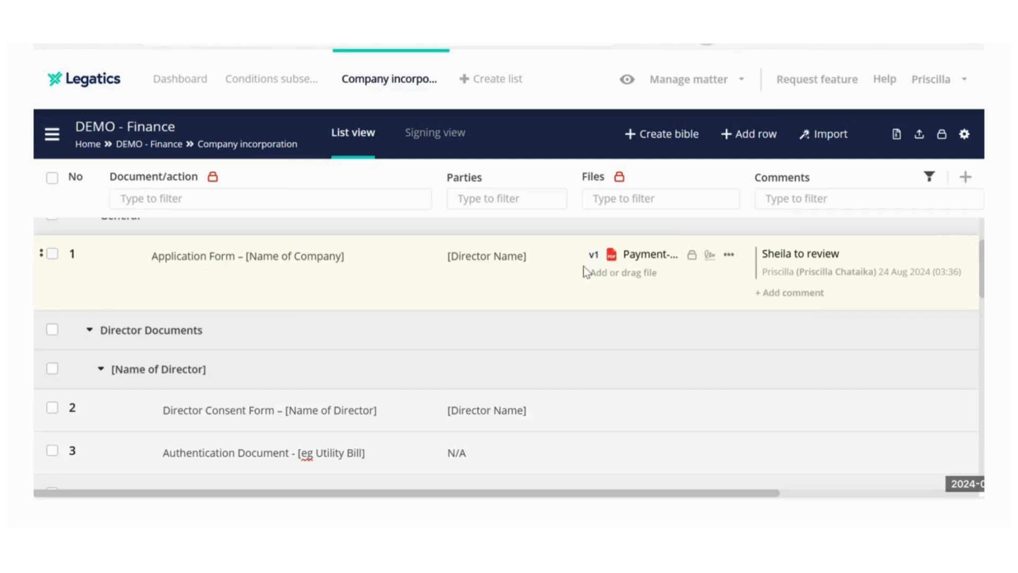
{"action": "scroll", "scroll_direction": "down", "scroll_amount": 3}
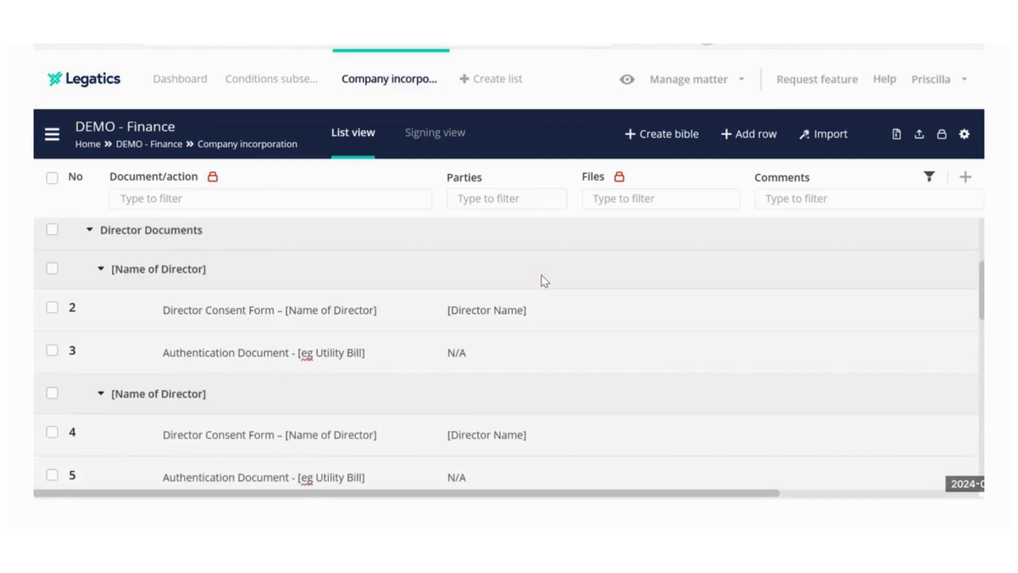
{"action": "mouse_move", "coordinate": [680, 249]}
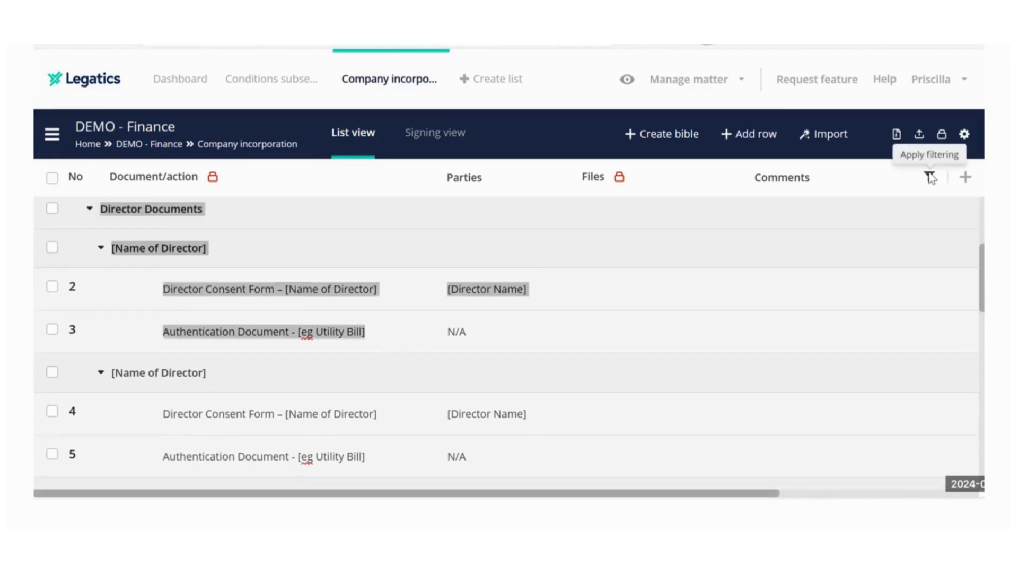
{"action": "left_click", "coordinate": [928, 176]}
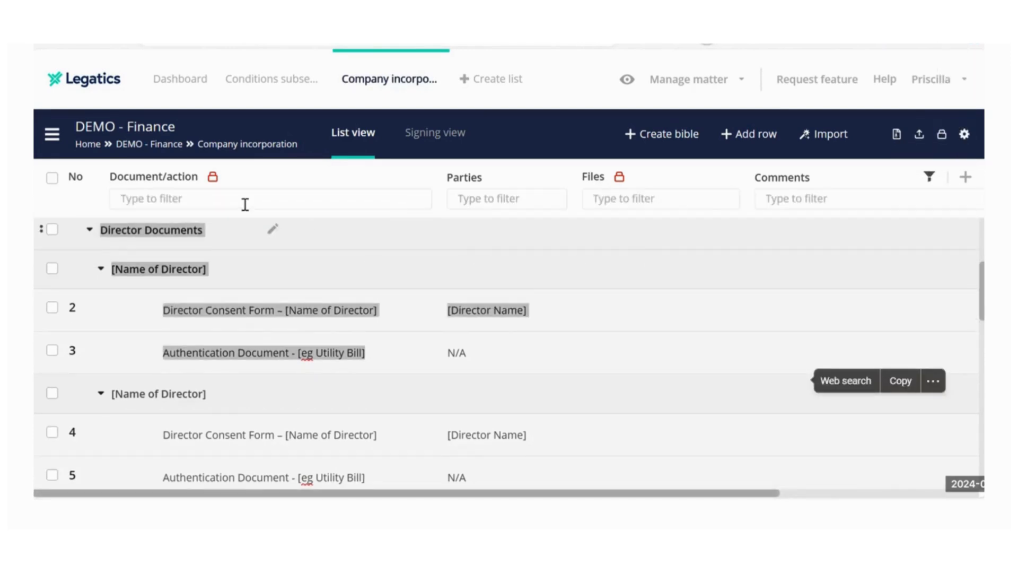
{"action": "left_click", "coordinate": [506, 198]}
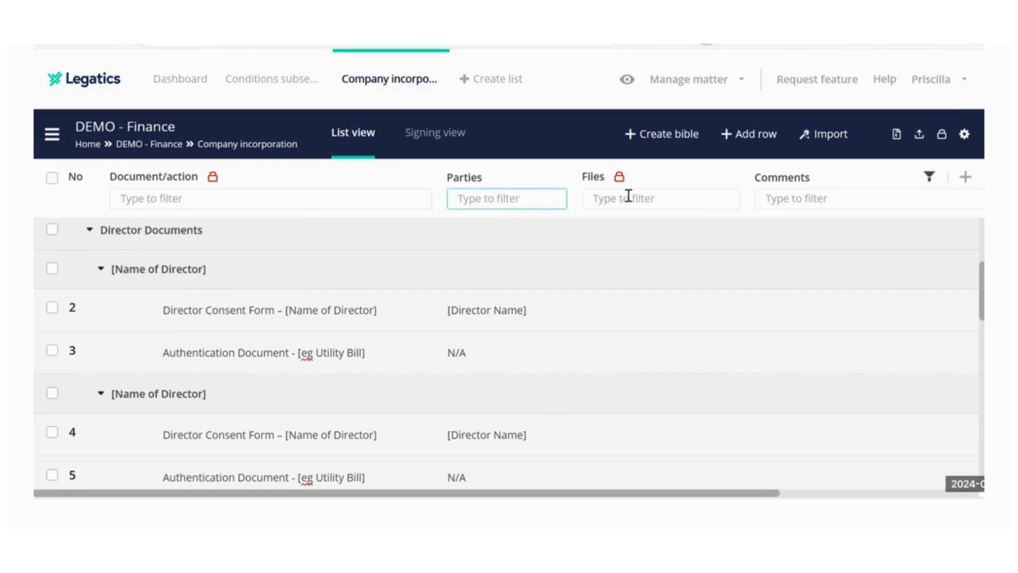
{"action": "left_click", "coordinate": [844, 198]}
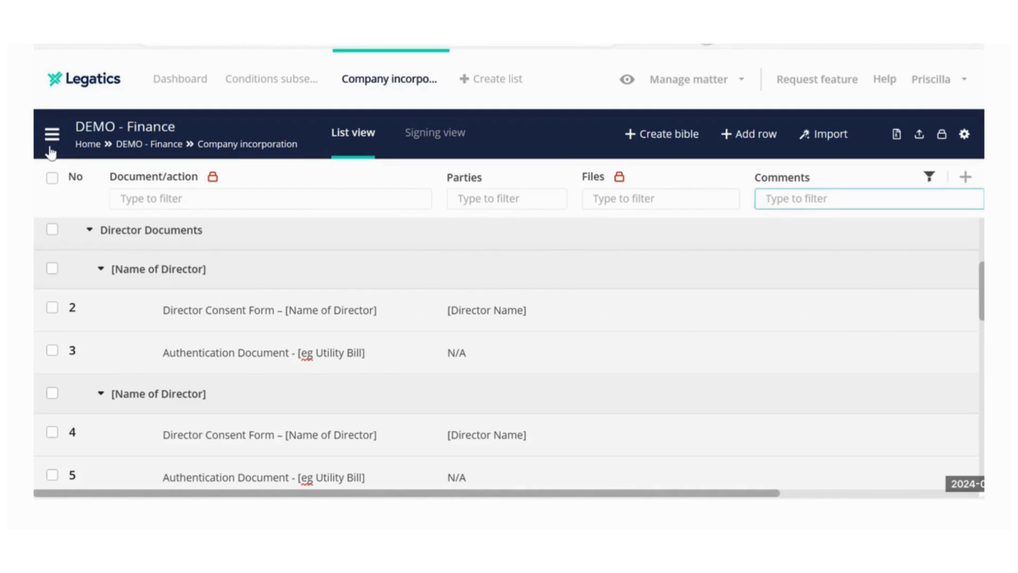
{"action": "left_click", "coordinate": [51, 134]}
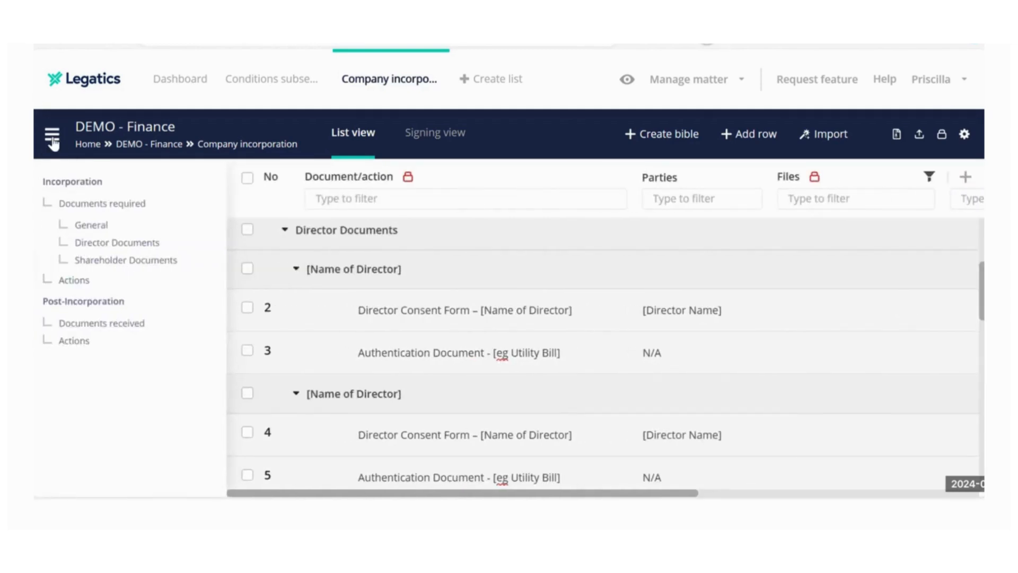
{"action": "left_click", "coordinate": [52, 134]}
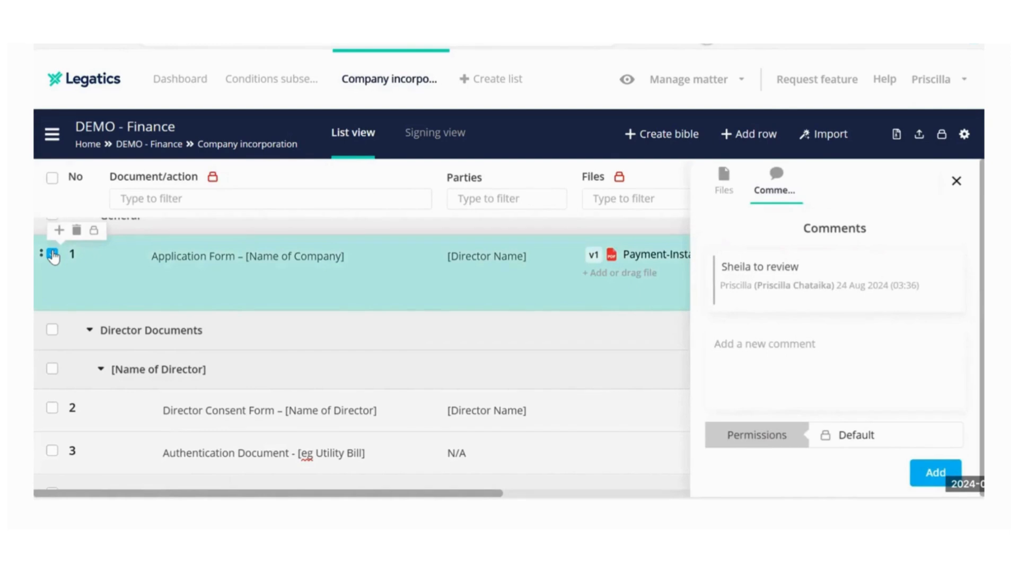
{"action": "left_click", "coordinate": [52, 253]}
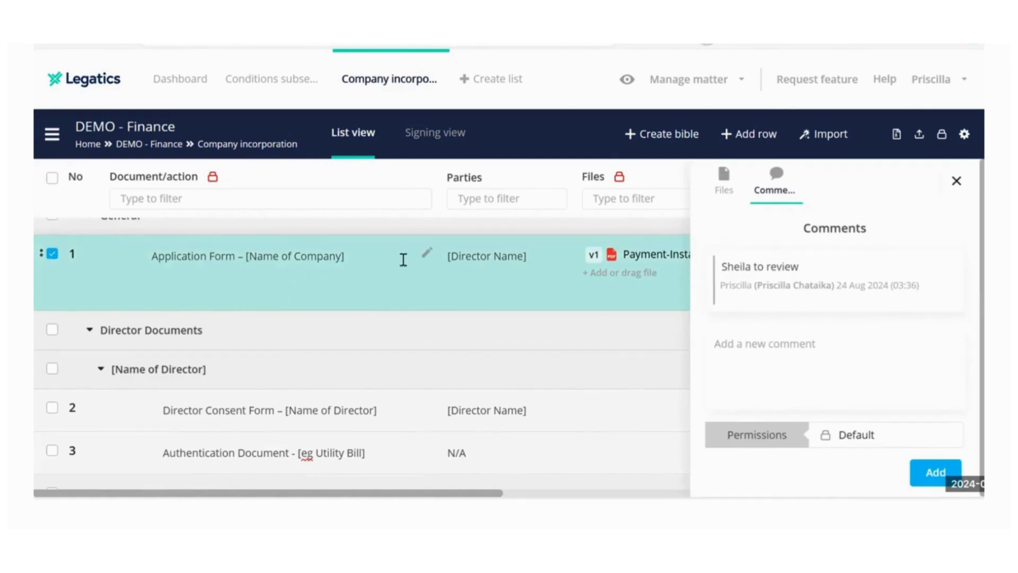
{"action": "left_click", "coordinate": [724, 182]}
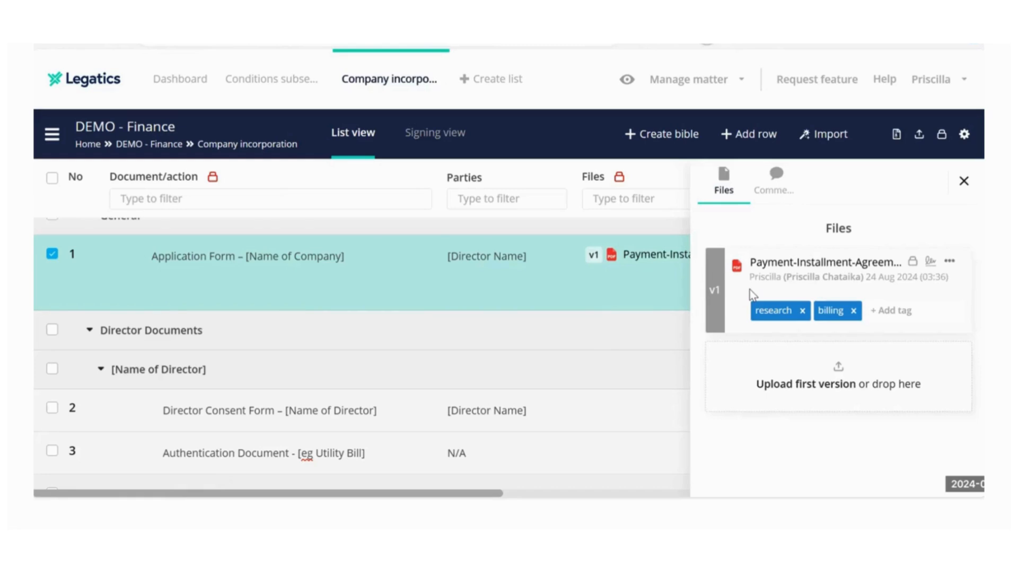
{"action": "left_click", "coordinate": [891, 309]}
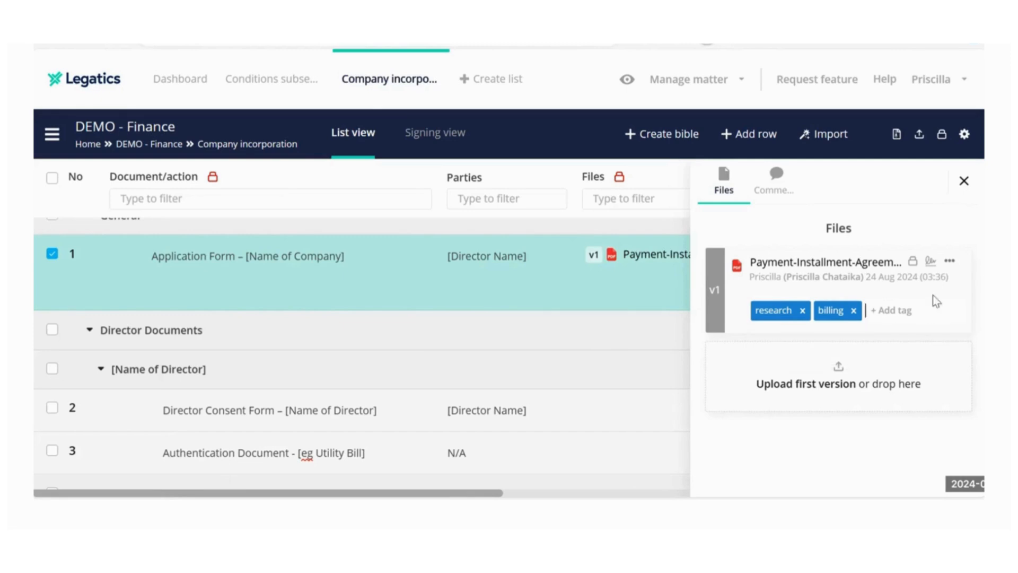
{"action": "mouse_move", "coordinate": [938, 266]}
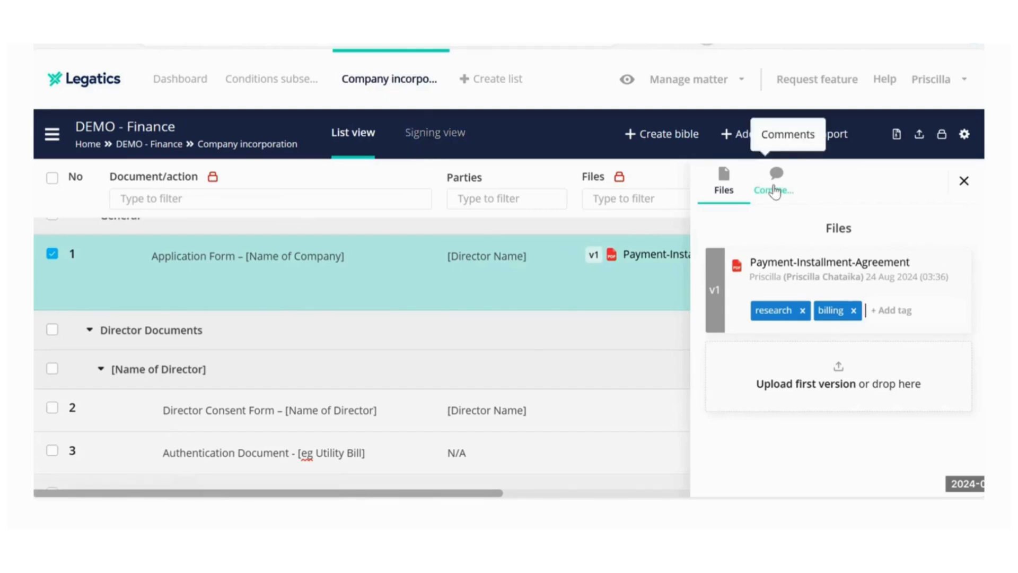
{"action": "left_click", "coordinate": [775, 182]}
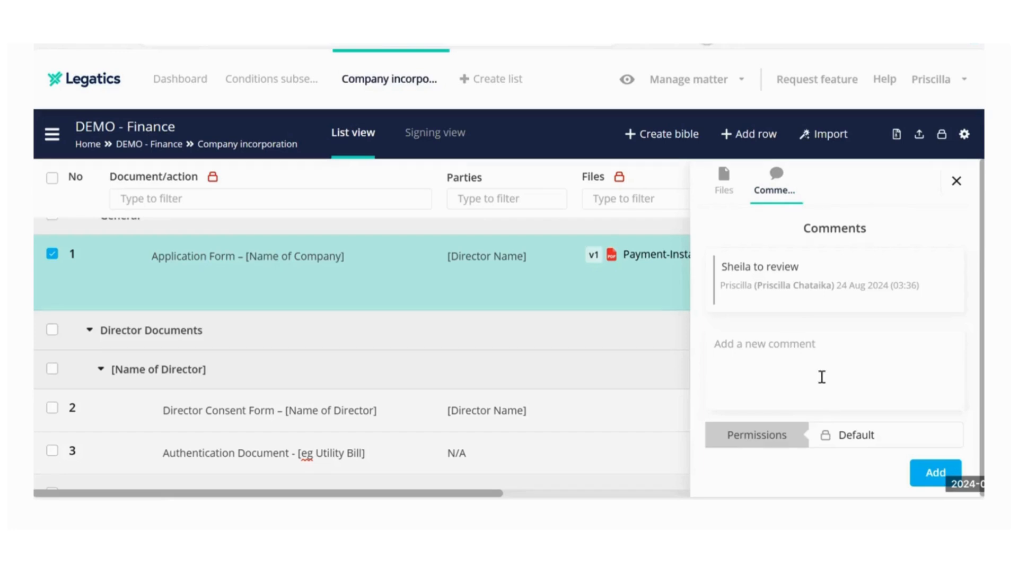
{"action": "left_click", "coordinate": [955, 182]}
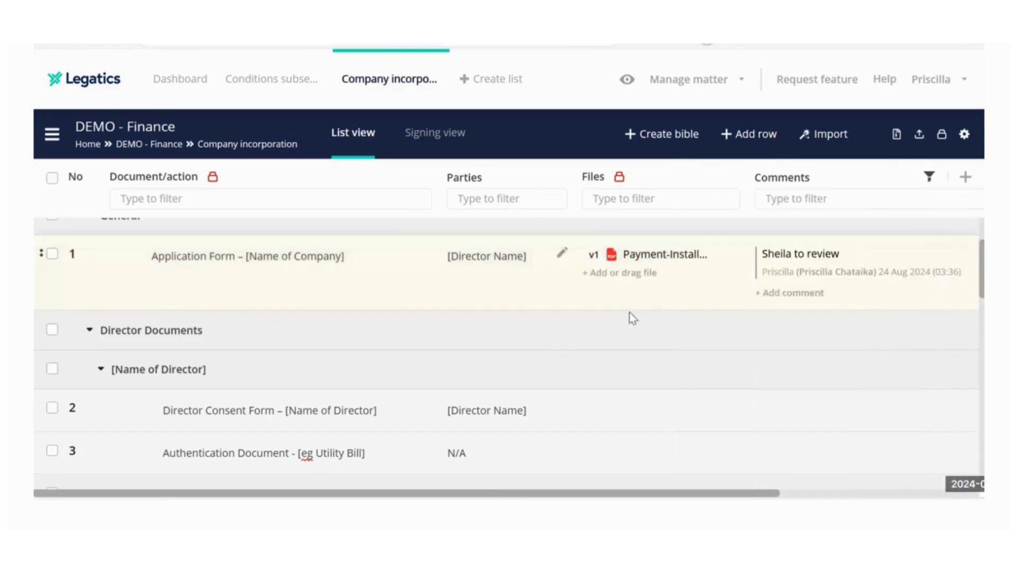
{"action": "mouse_move", "coordinate": [473, 220]}
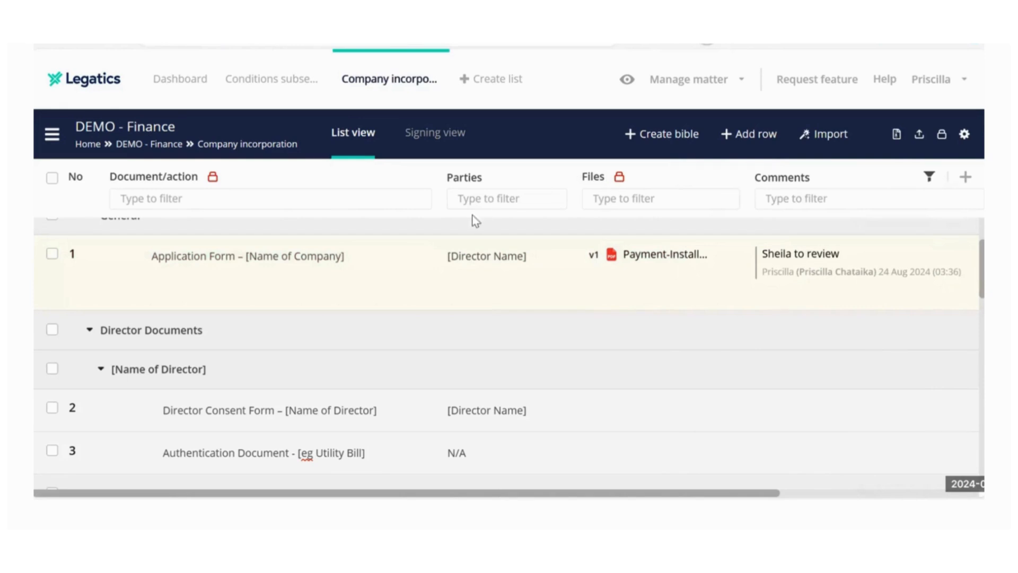
{"action": "mouse_move", "coordinate": [463, 182]}
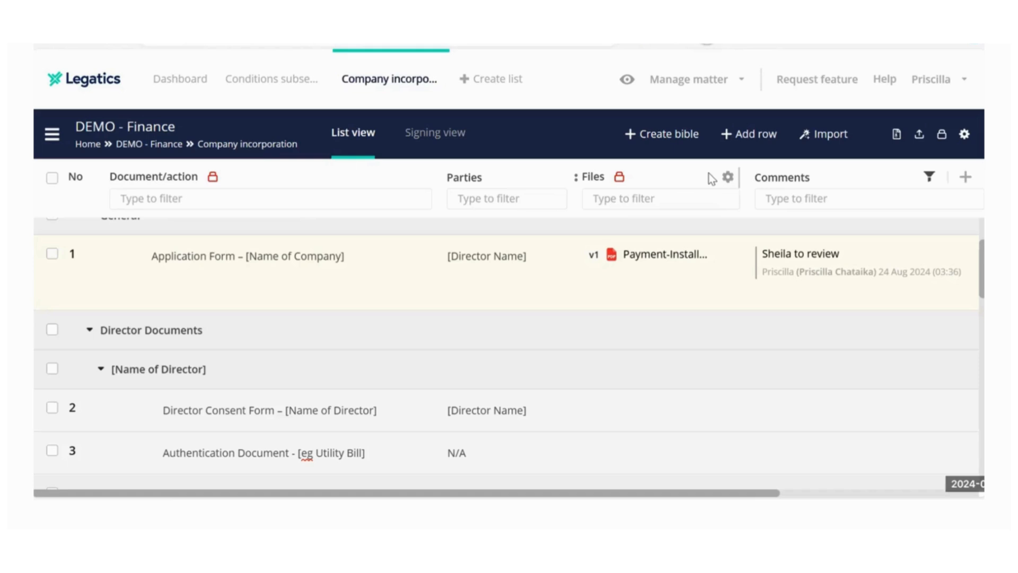
{"action": "mouse_move", "coordinate": [898, 134]}
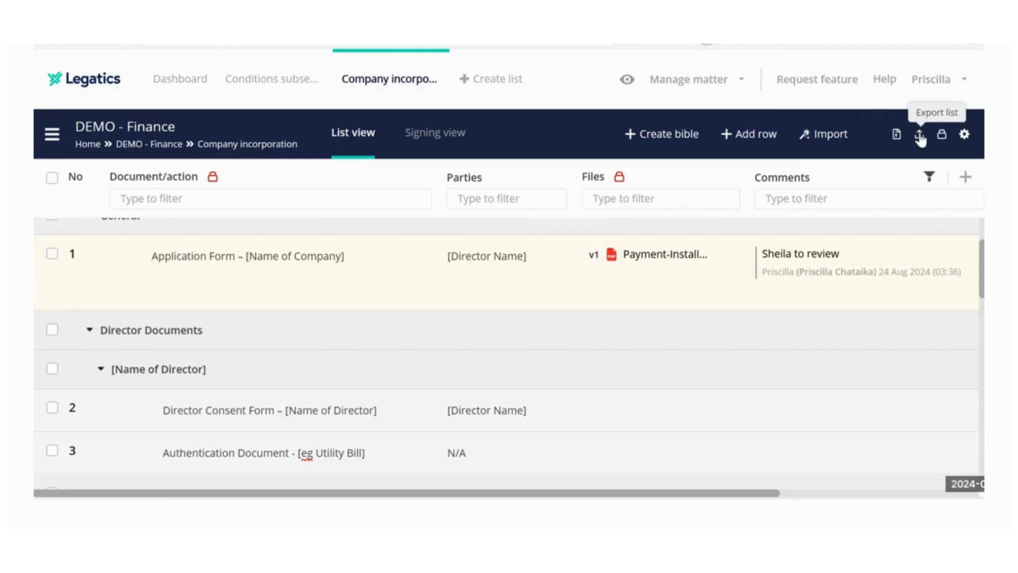
- Export all rows of the Company incorporation checklist from the Export list menu
{"action": "left_click", "coordinate": [919, 134]}
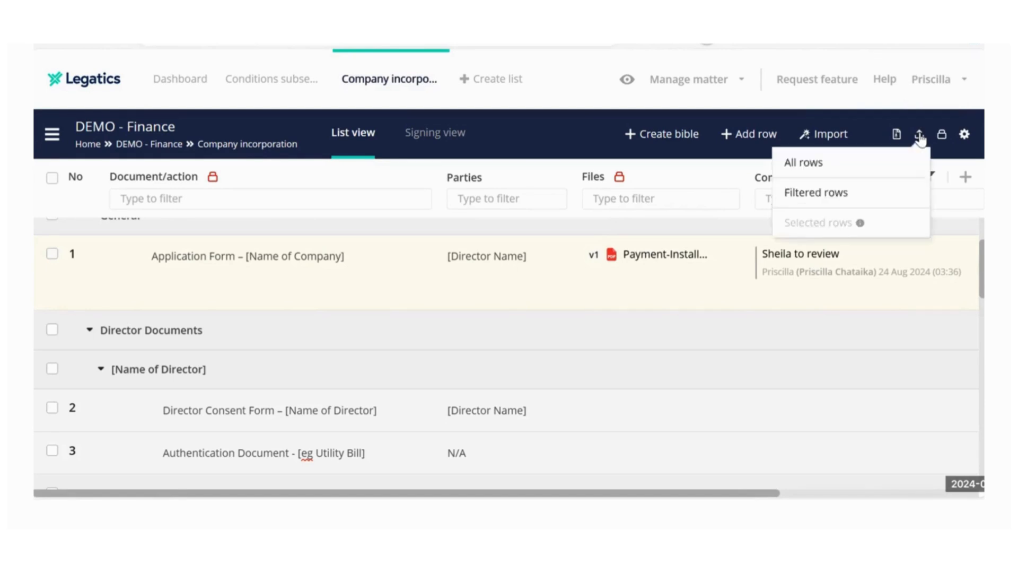
{"action": "mouse_move", "coordinate": [856, 168]}
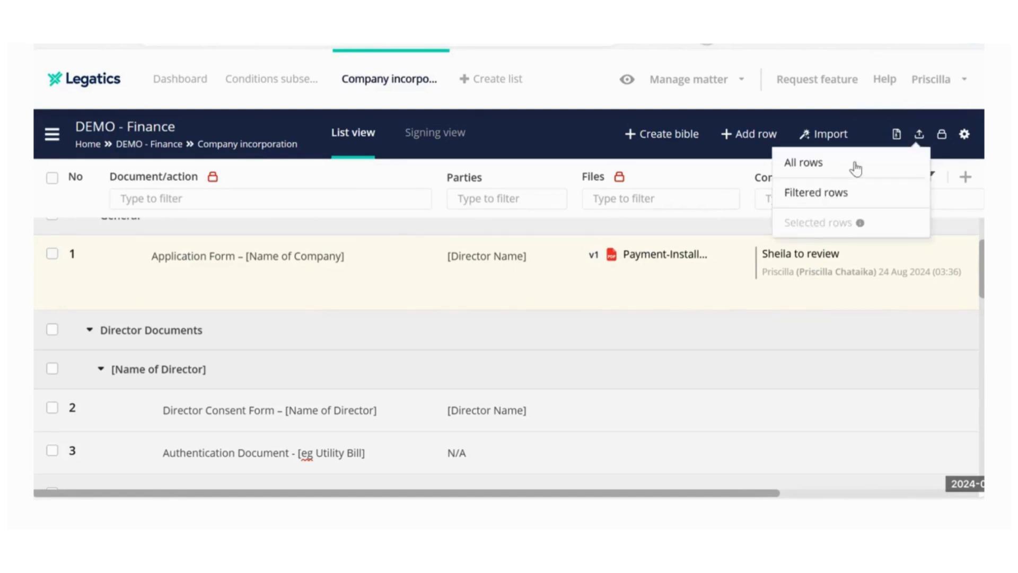
{"action": "left_click", "coordinate": [803, 162]}
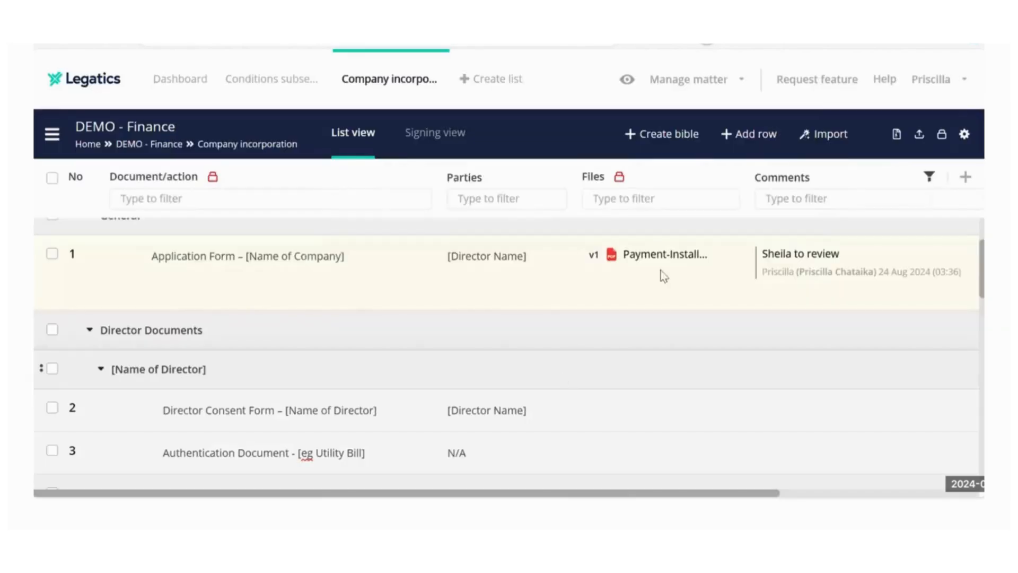
- Bring up the Export files dialog for the checklist's attached files
{"action": "left_click", "coordinate": [896, 134]}
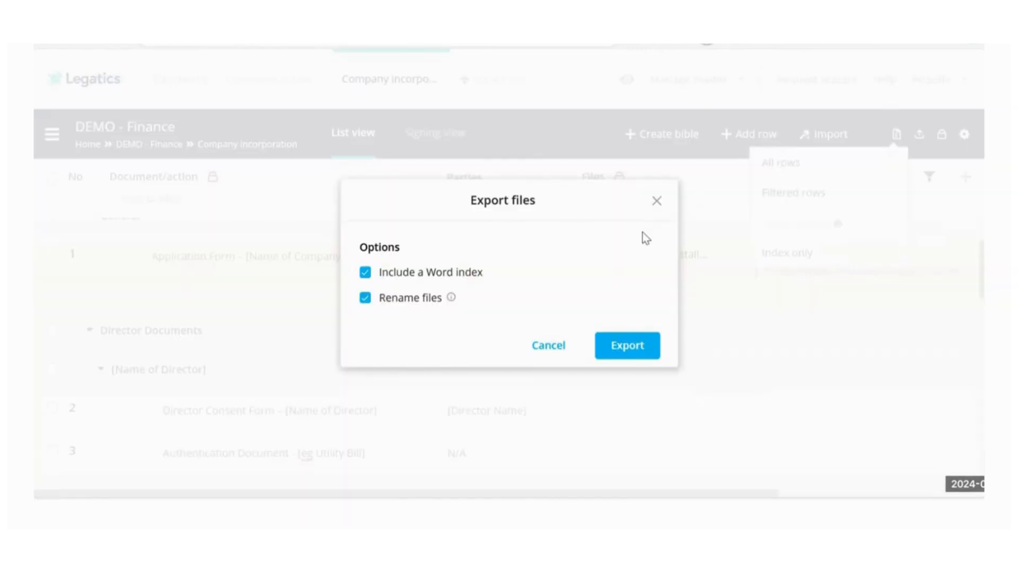
{"action": "mouse_move", "coordinate": [556, 252]}
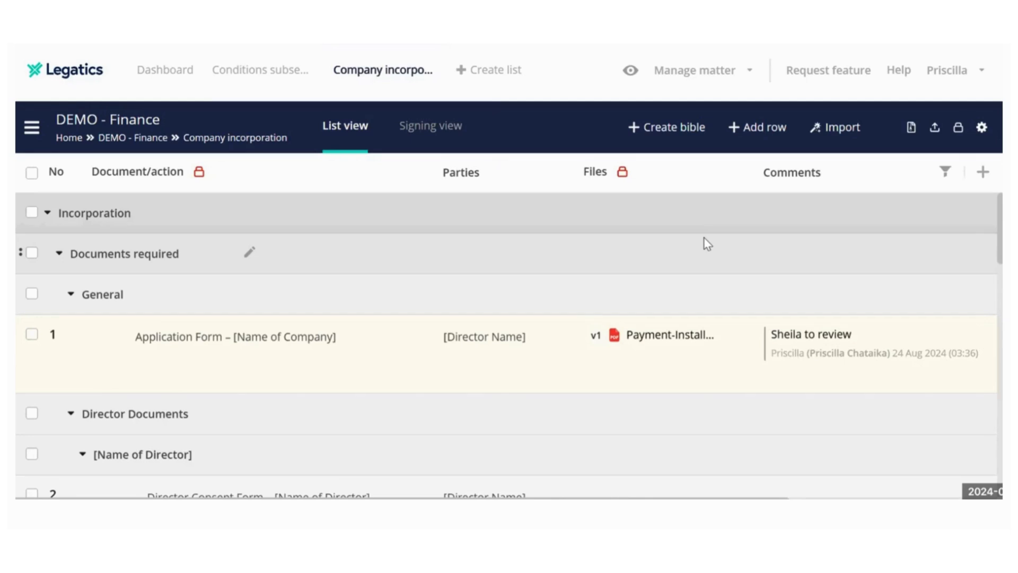
{"action": "mouse_move", "coordinate": [717, 243]}
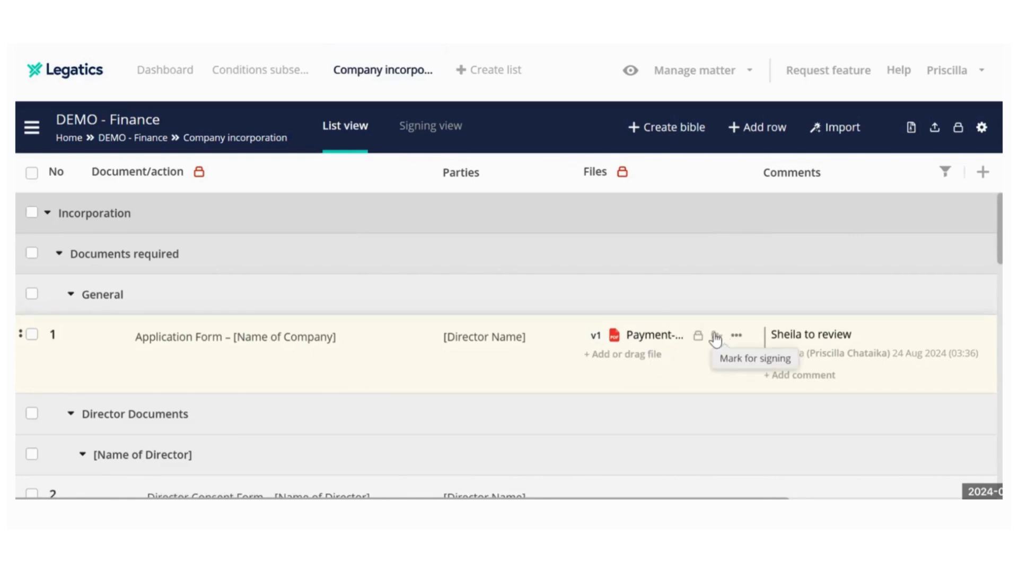
- Mark Payment-Installment-Agreement for signing and add Prisci and The Legal Engineer as parties
{"action": "left_click", "coordinate": [714, 336]}
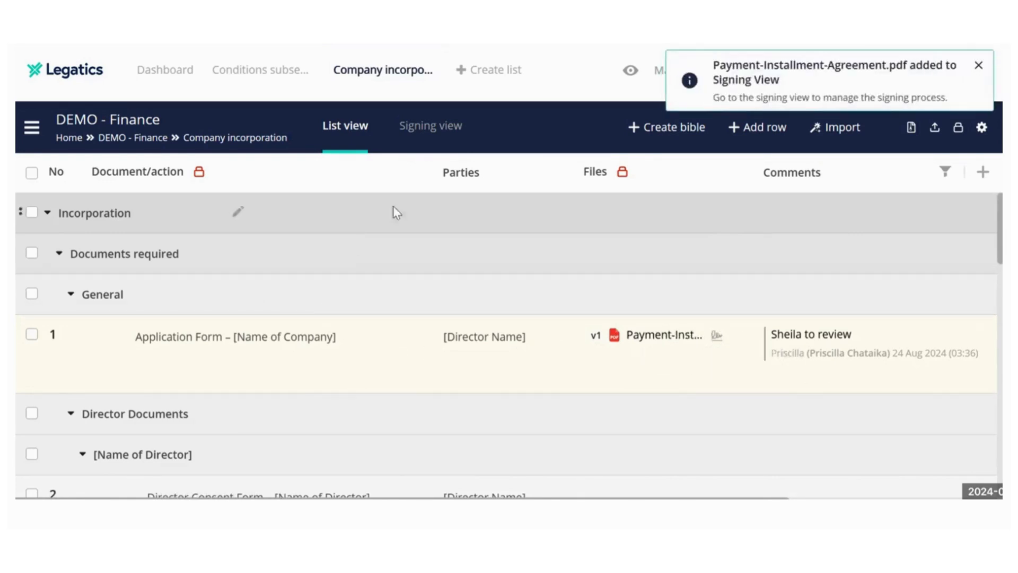
{"action": "left_click", "coordinate": [431, 126]}
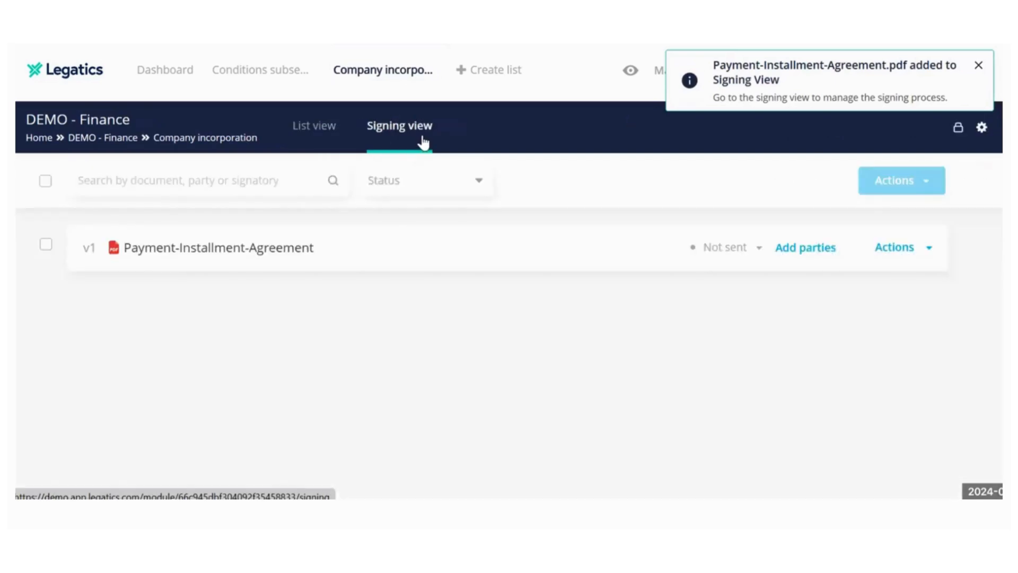
{"action": "mouse_move", "coordinate": [800, 253]}
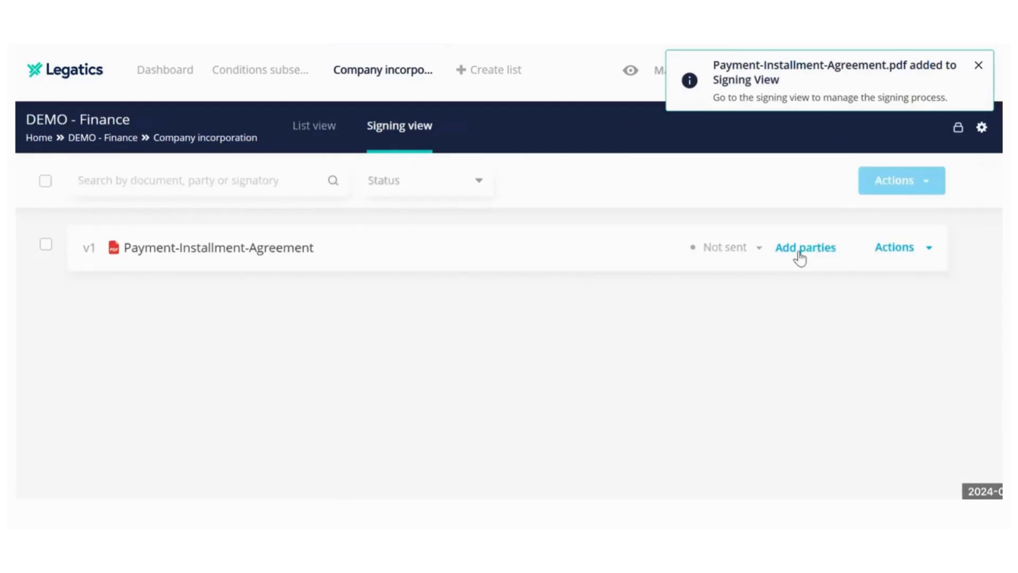
{"action": "left_click", "coordinate": [805, 247]}
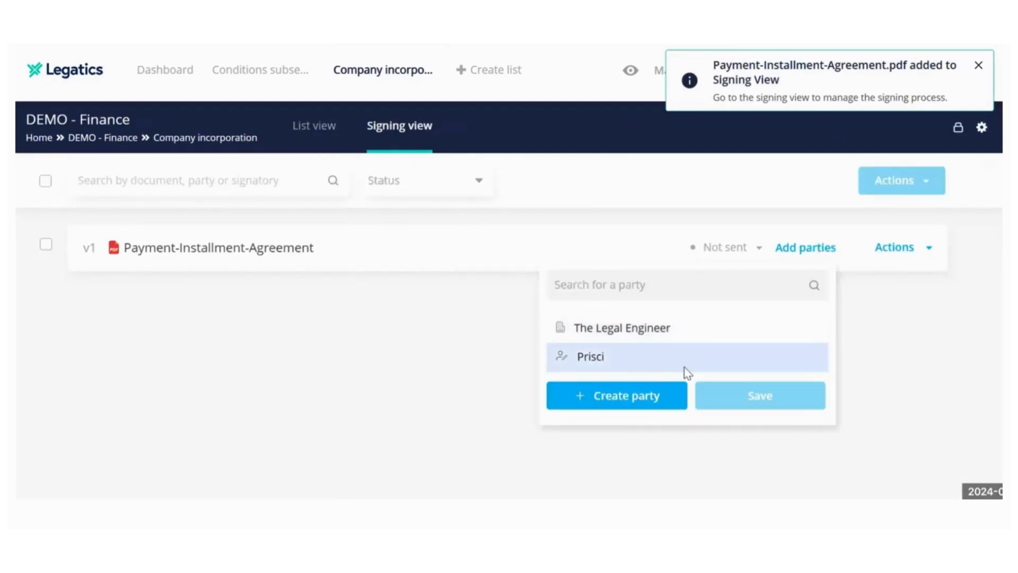
{"action": "left_click", "coordinate": [621, 327]}
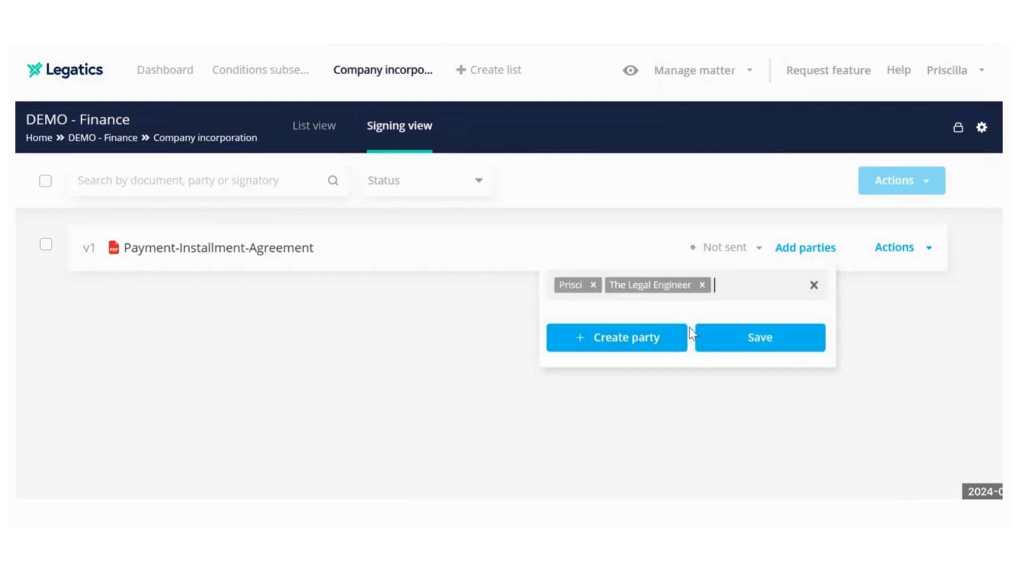
{"action": "left_click", "coordinate": [760, 337]}
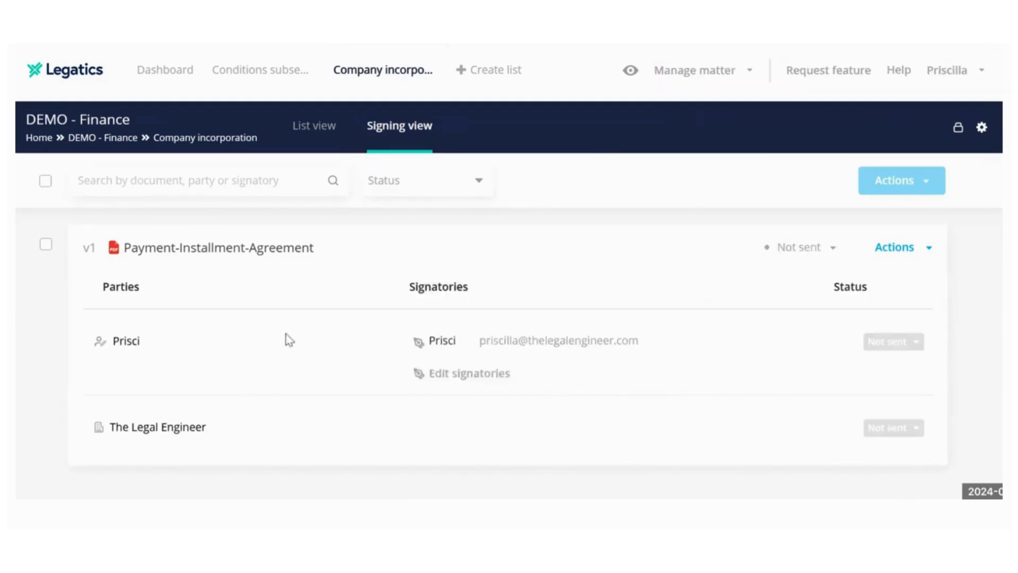
- Tick the Payment-Installment-Agreement checkbox in the signing view
{"action": "left_click", "coordinate": [45, 245]}
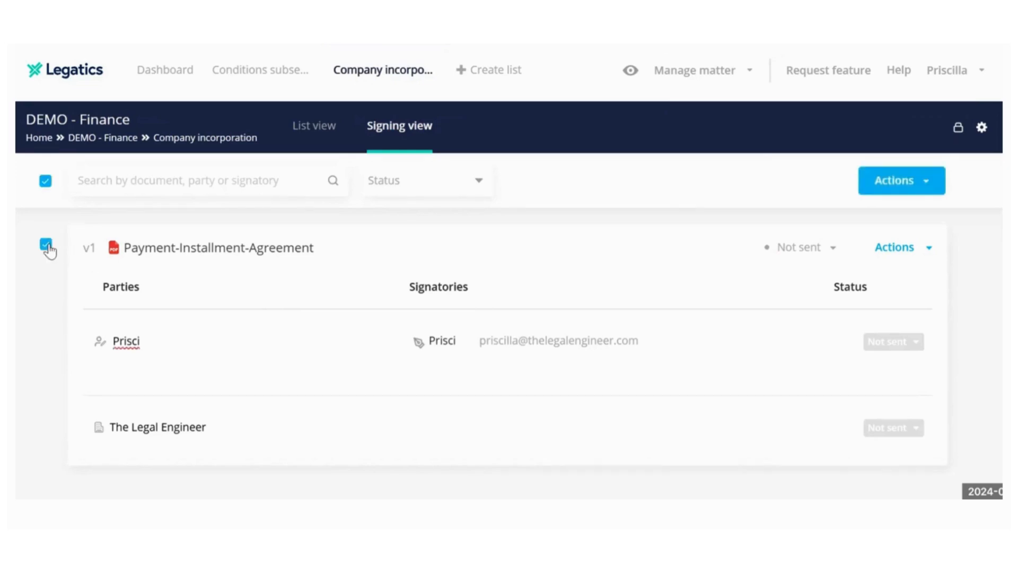
{"action": "mouse_move", "coordinate": [692, 254]}
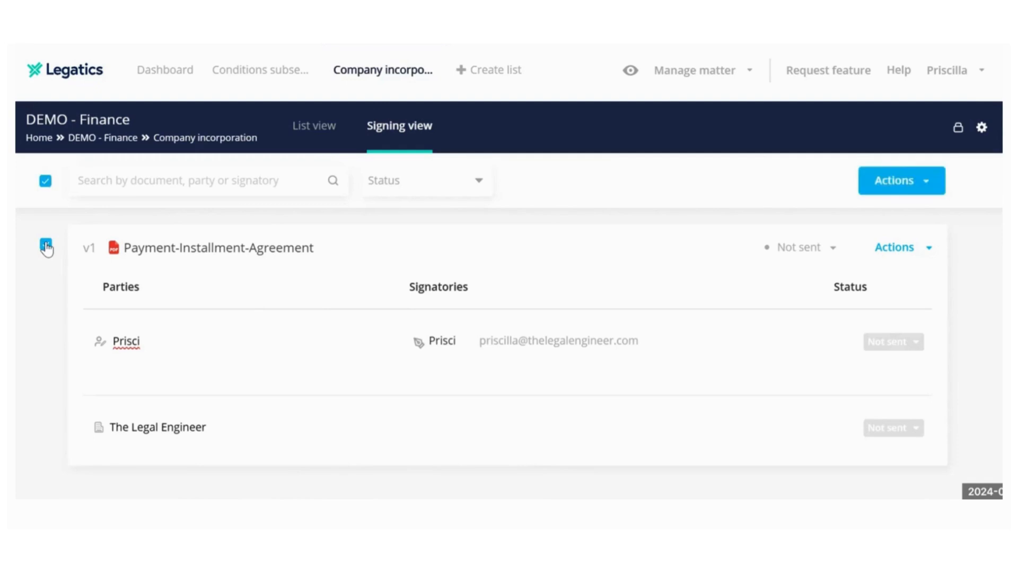
{"action": "left_click", "coordinate": [45, 246]}
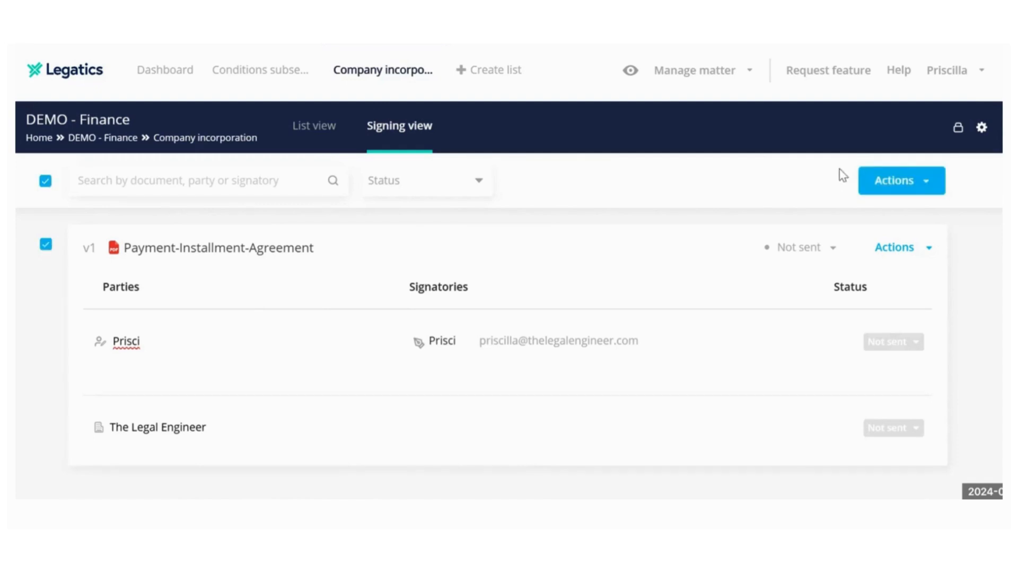
{"action": "mouse_move", "coordinate": [686, 197]}
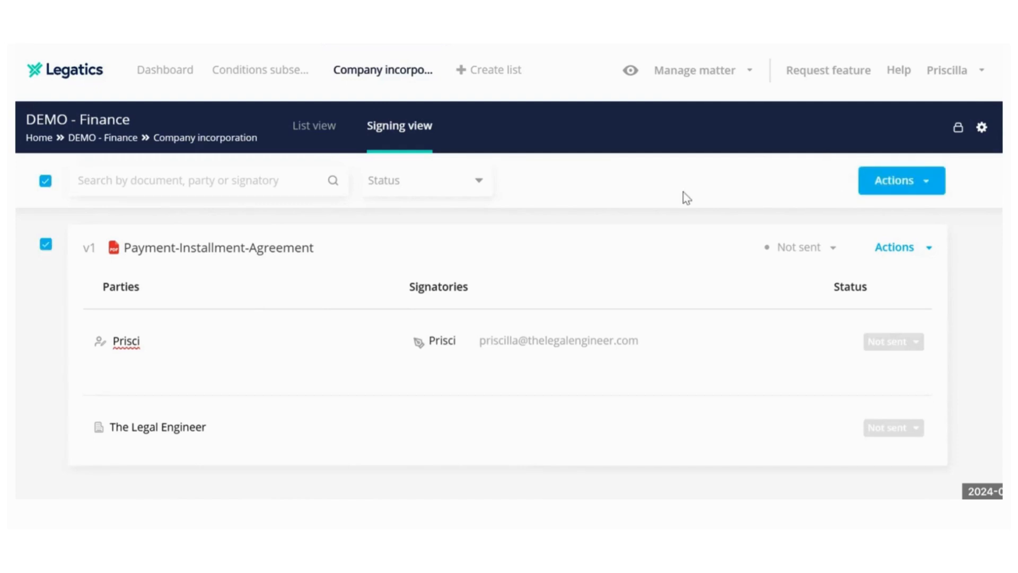
{"action": "mouse_move", "coordinate": [847, 179]}
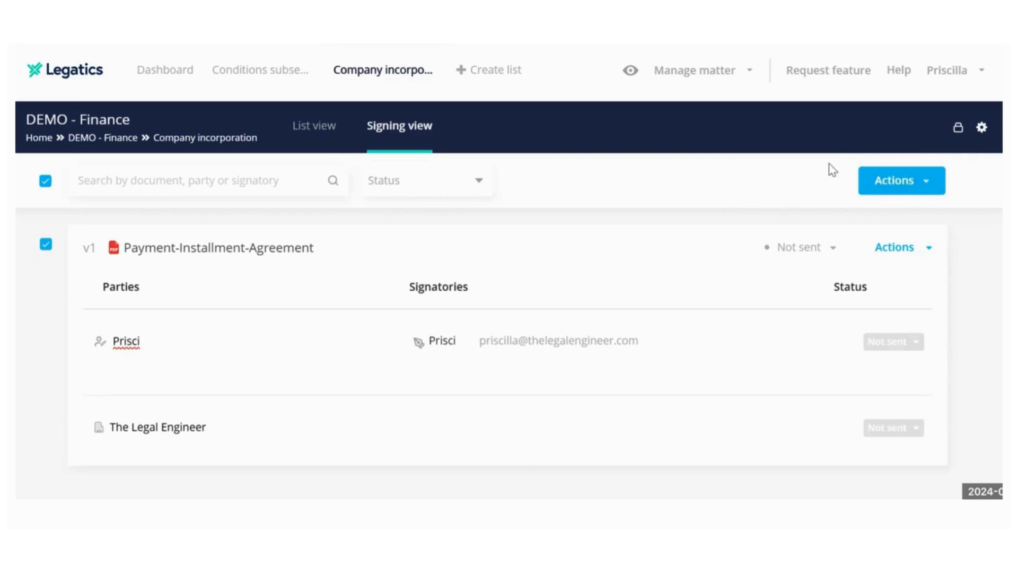
{"action": "mouse_move", "coordinate": [748, 192]}
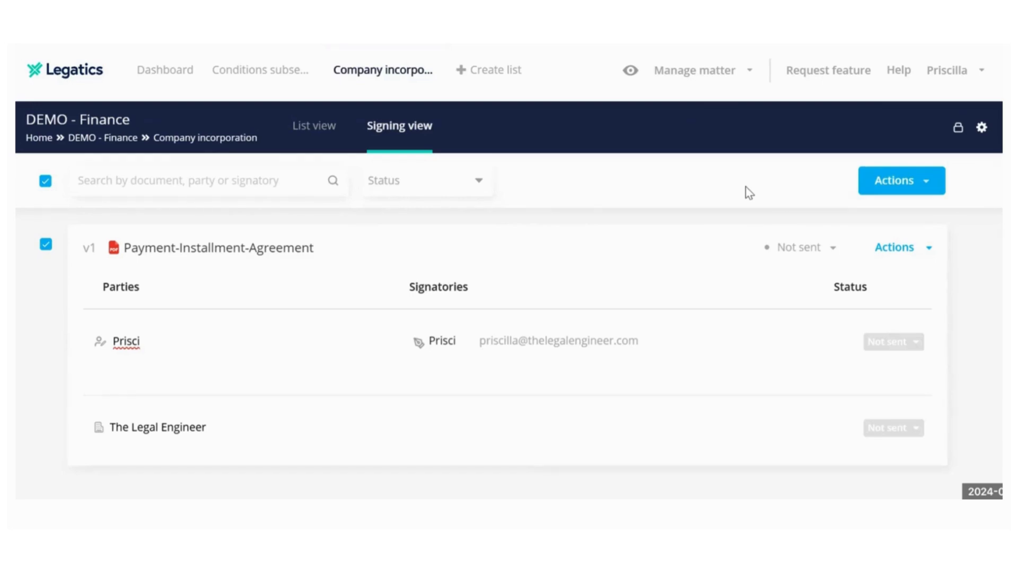
{"action": "mouse_move", "coordinate": [835, 261]}
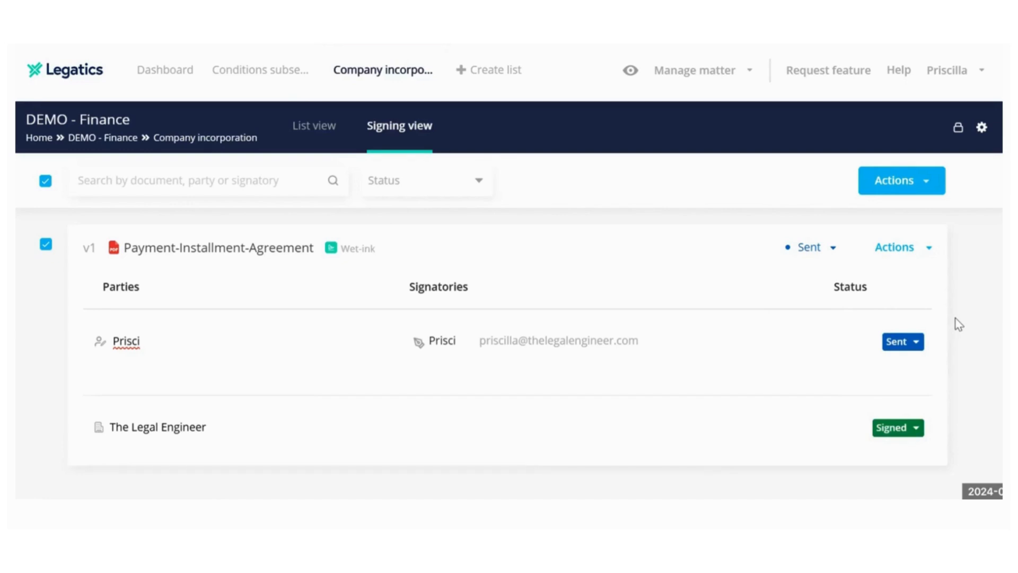
{"action": "mouse_move", "coordinate": [967, 310]}
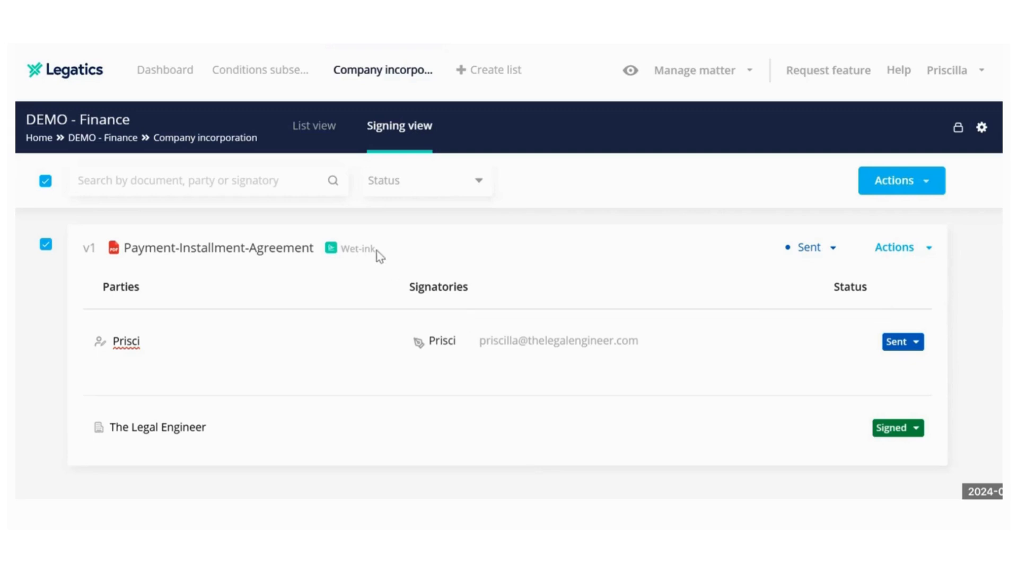
{"action": "double_click", "coordinate": [355, 249]}
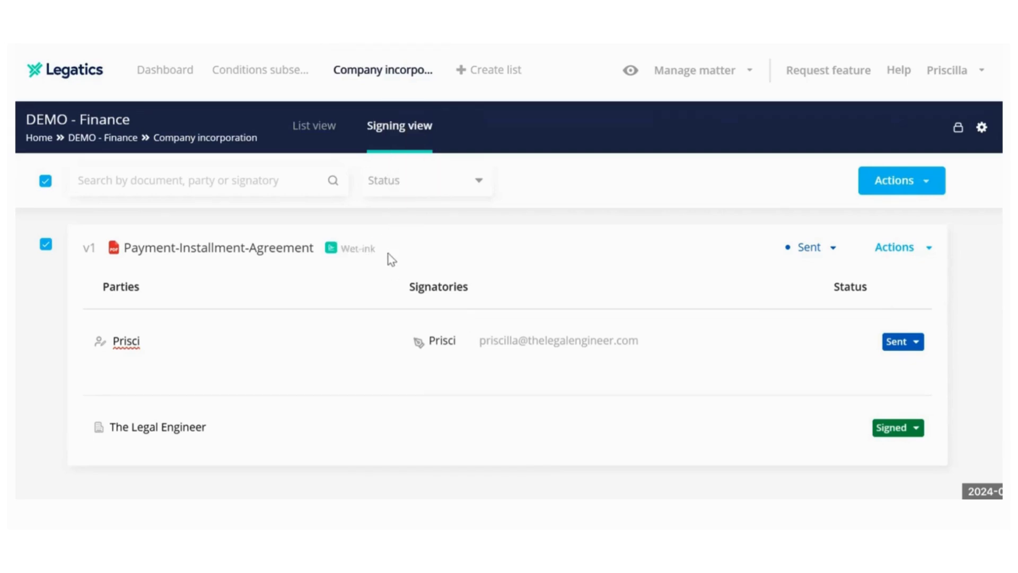
{"action": "mouse_move", "coordinate": [426, 250]}
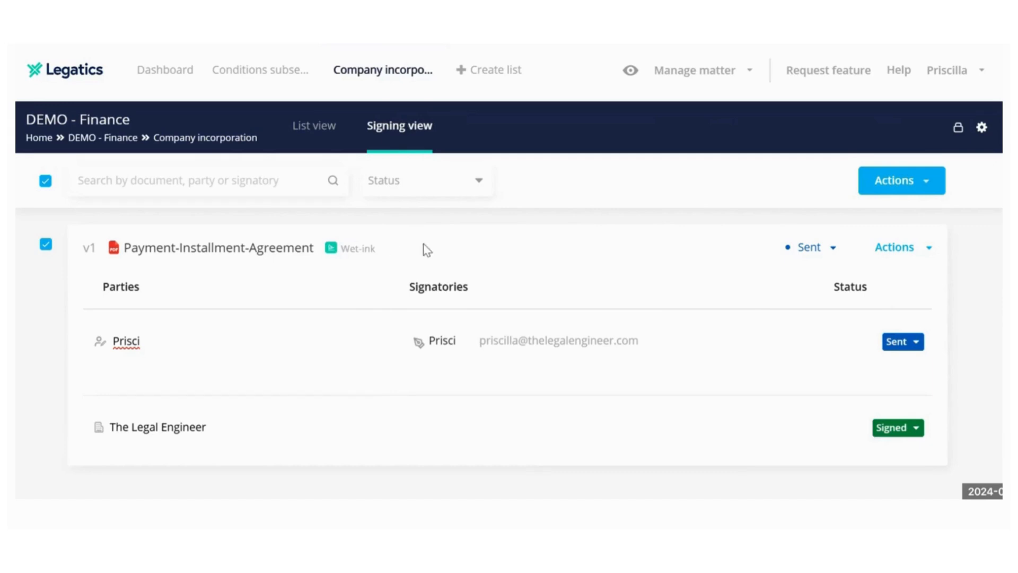
{"action": "mouse_move", "coordinate": [388, 265]}
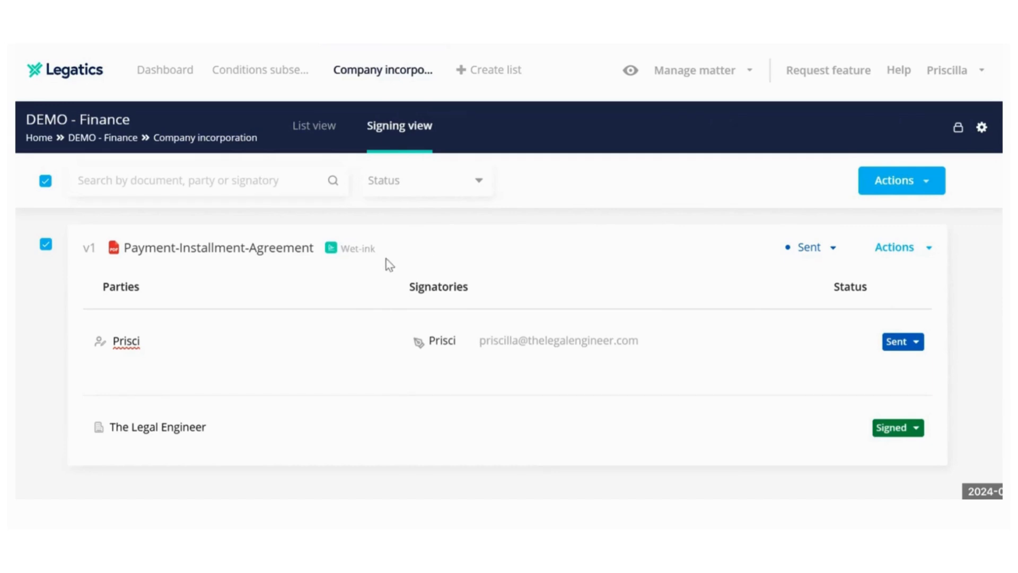
{"action": "mouse_move", "coordinate": [402, 265]}
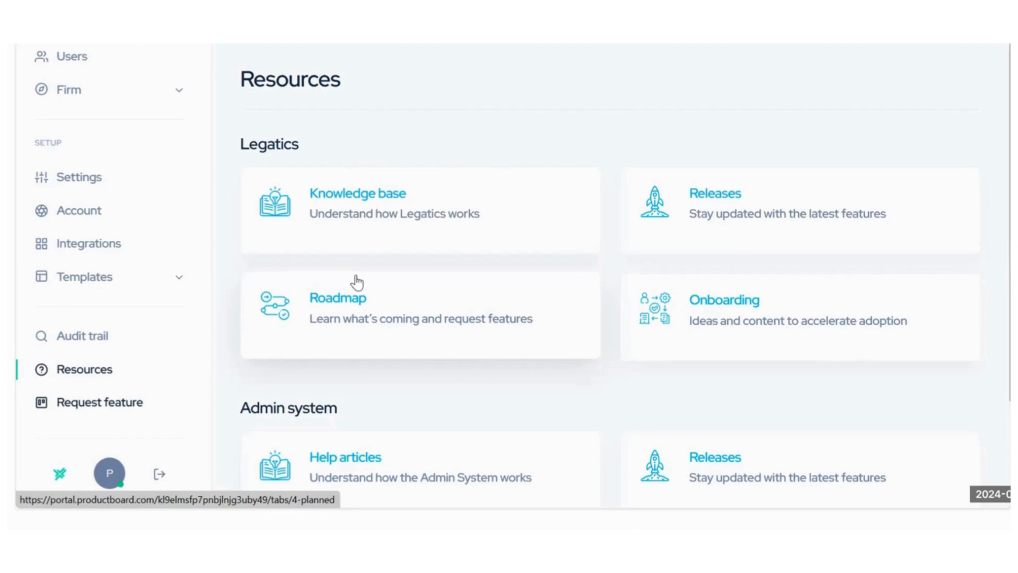
{"action": "mouse_move", "coordinate": [358, 249]}
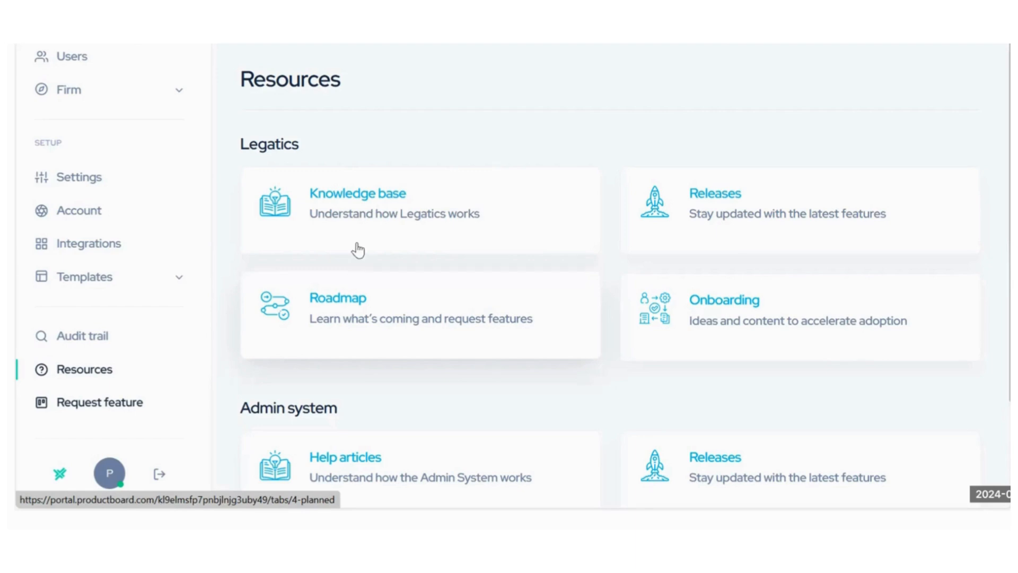